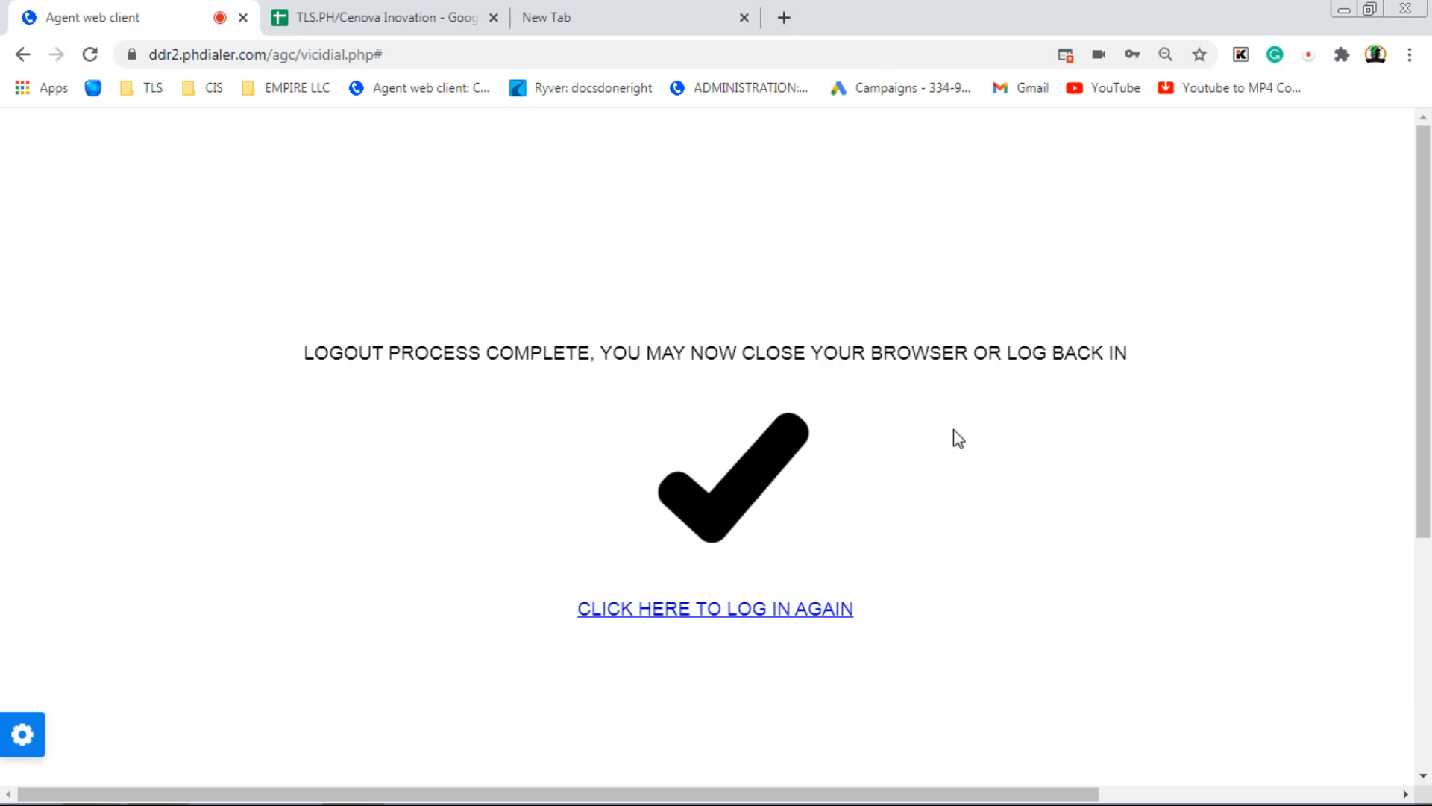
{"action": "mouse_move", "coordinate": [667, 646]}
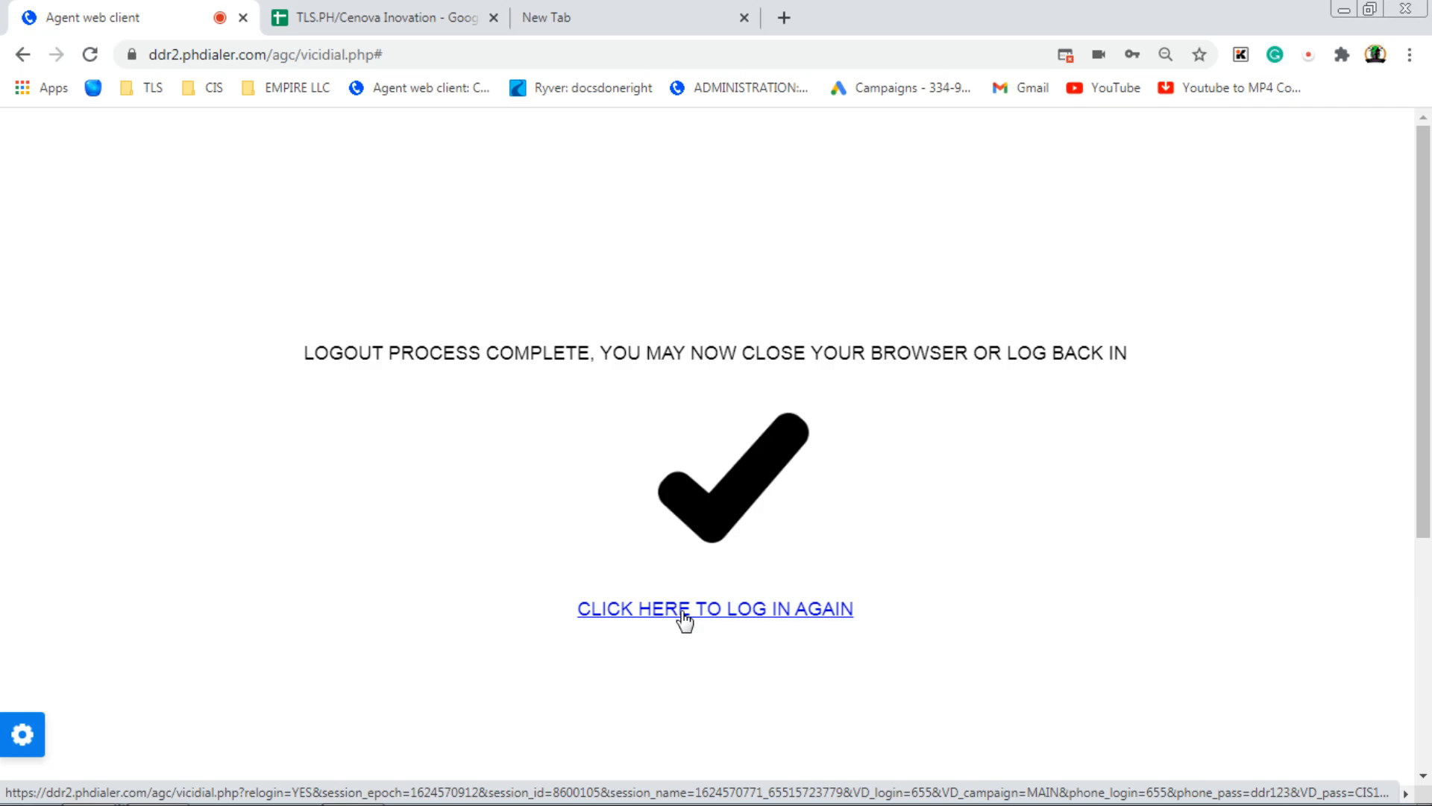
Step: Leave the logout confirmation page to get back to the VICIdial agent login
{"action": "left_click", "coordinate": [684, 609]}
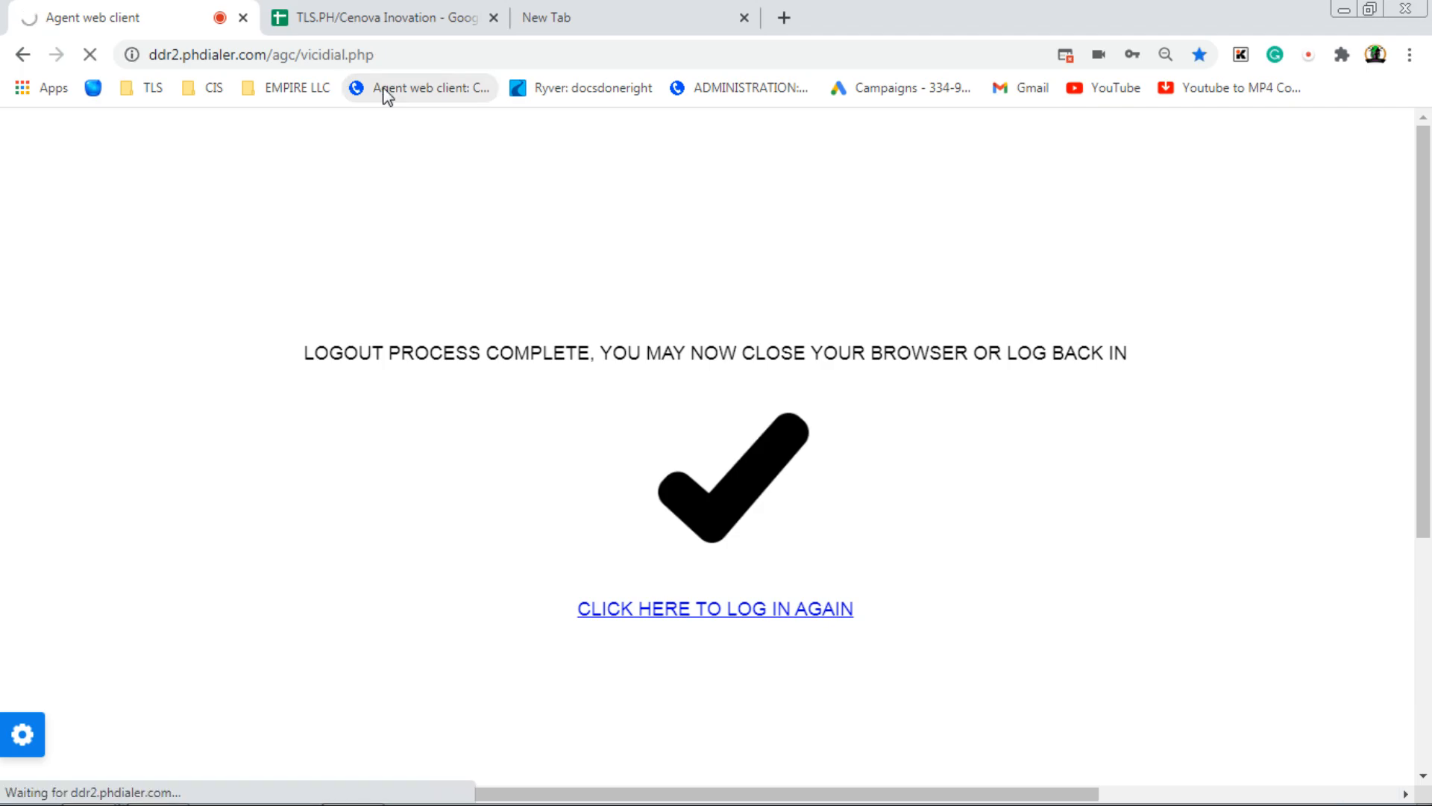
Step: Log in as user 655 with password to the 'Main - Main - Student Loans' campaign
{"action": "left_click", "coordinate": [716, 609]}
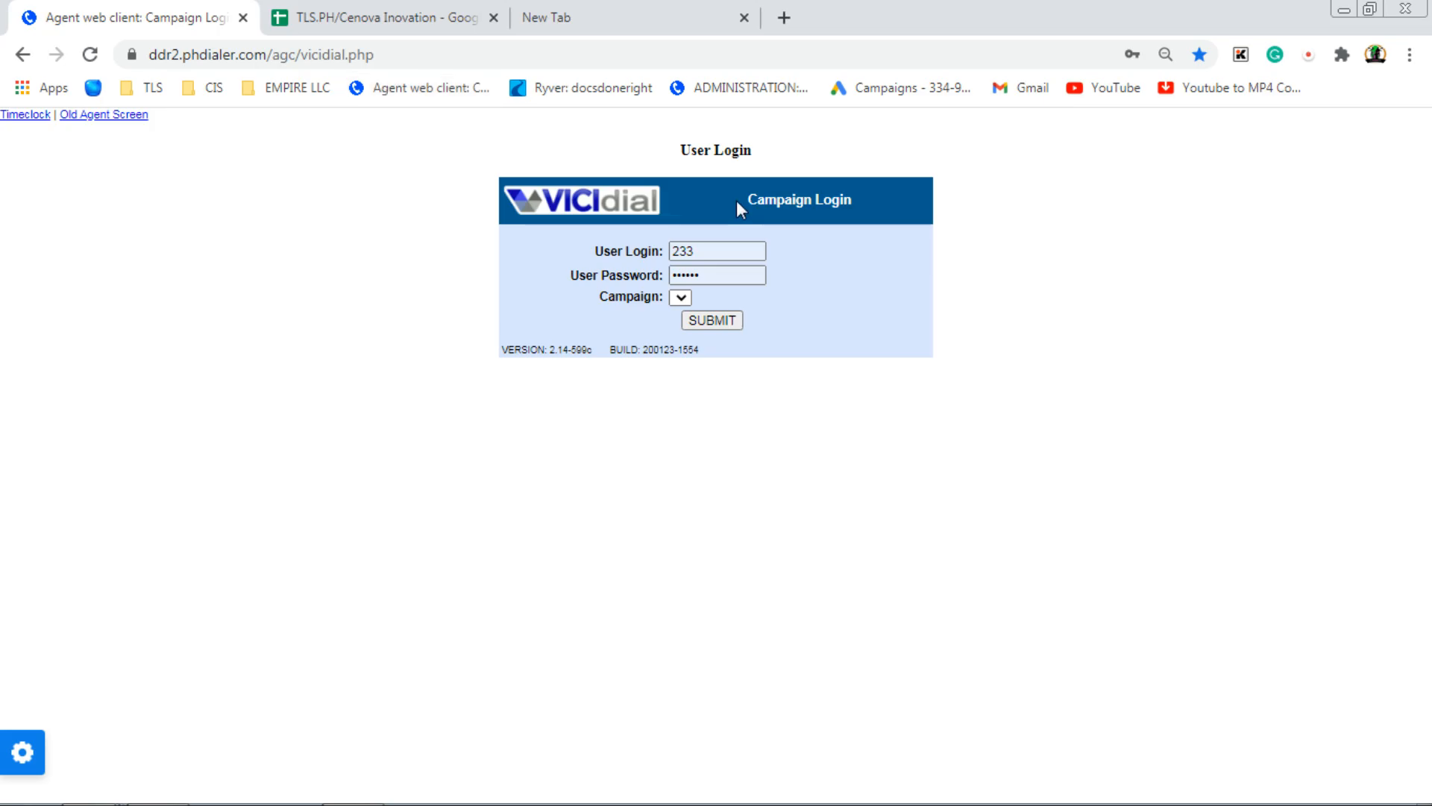
{"action": "left_click", "coordinate": [730, 252]}
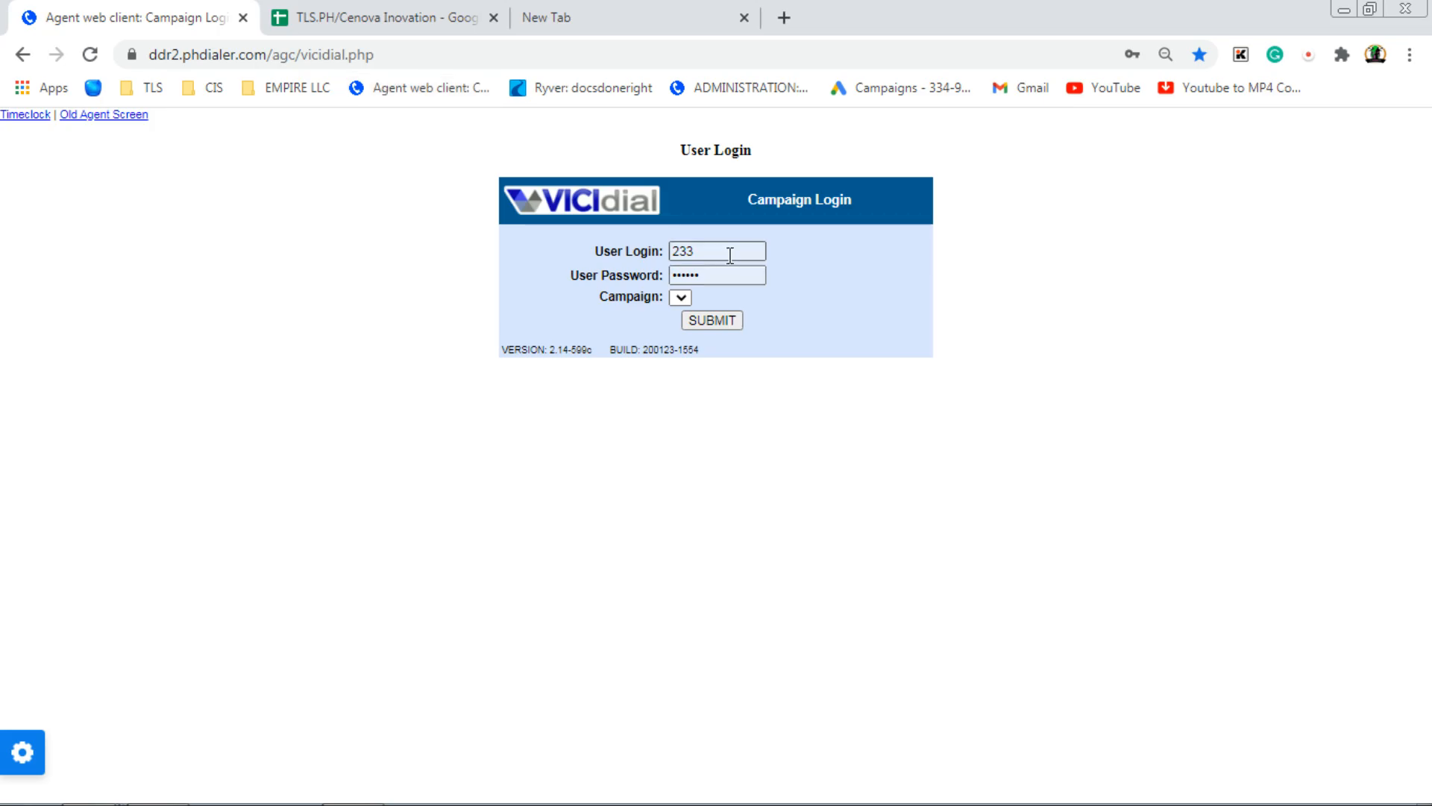
{"action": "left_click", "coordinate": [717, 250]}
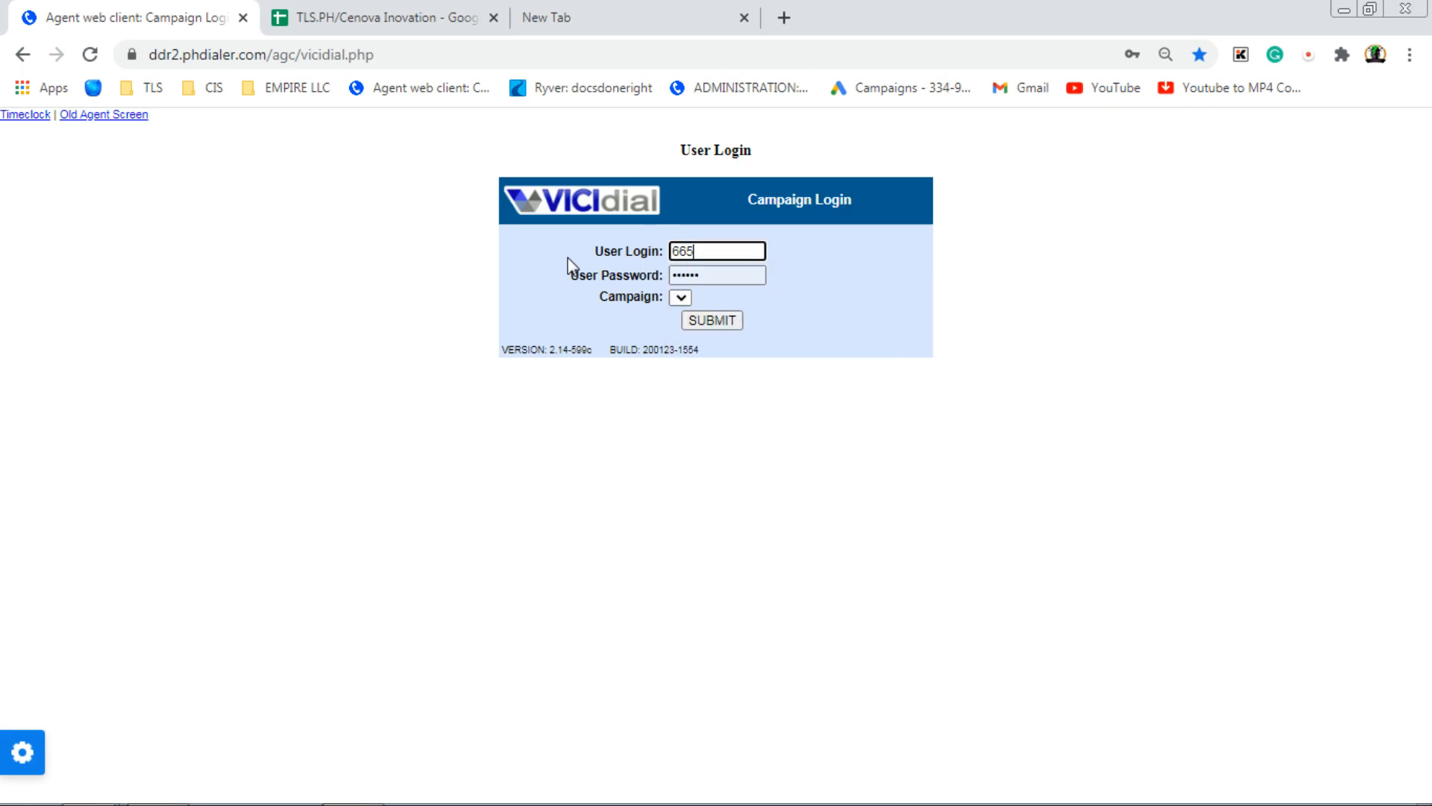
{"action": "type", "text": "655"}
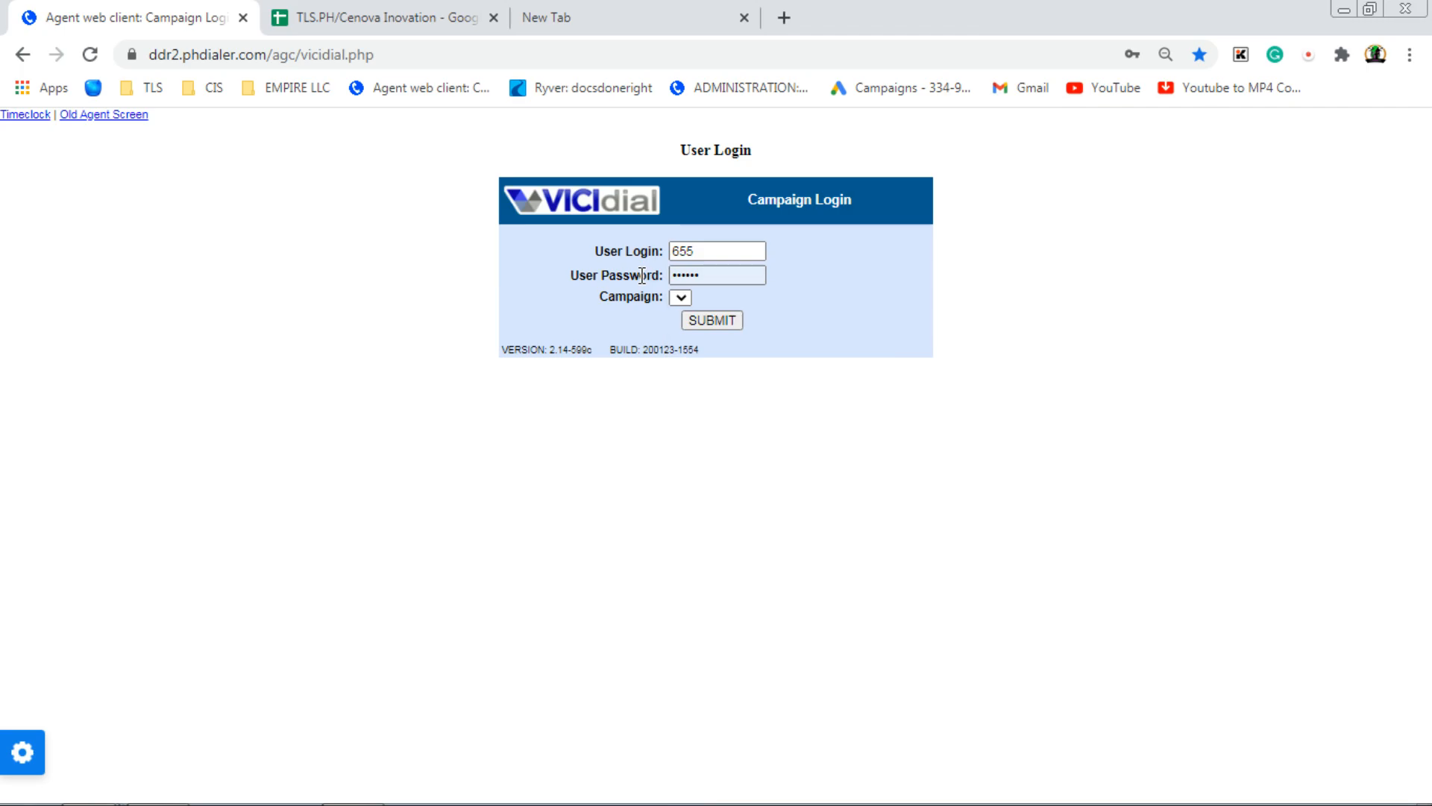
{"action": "left_click", "coordinate": [718, 274]}
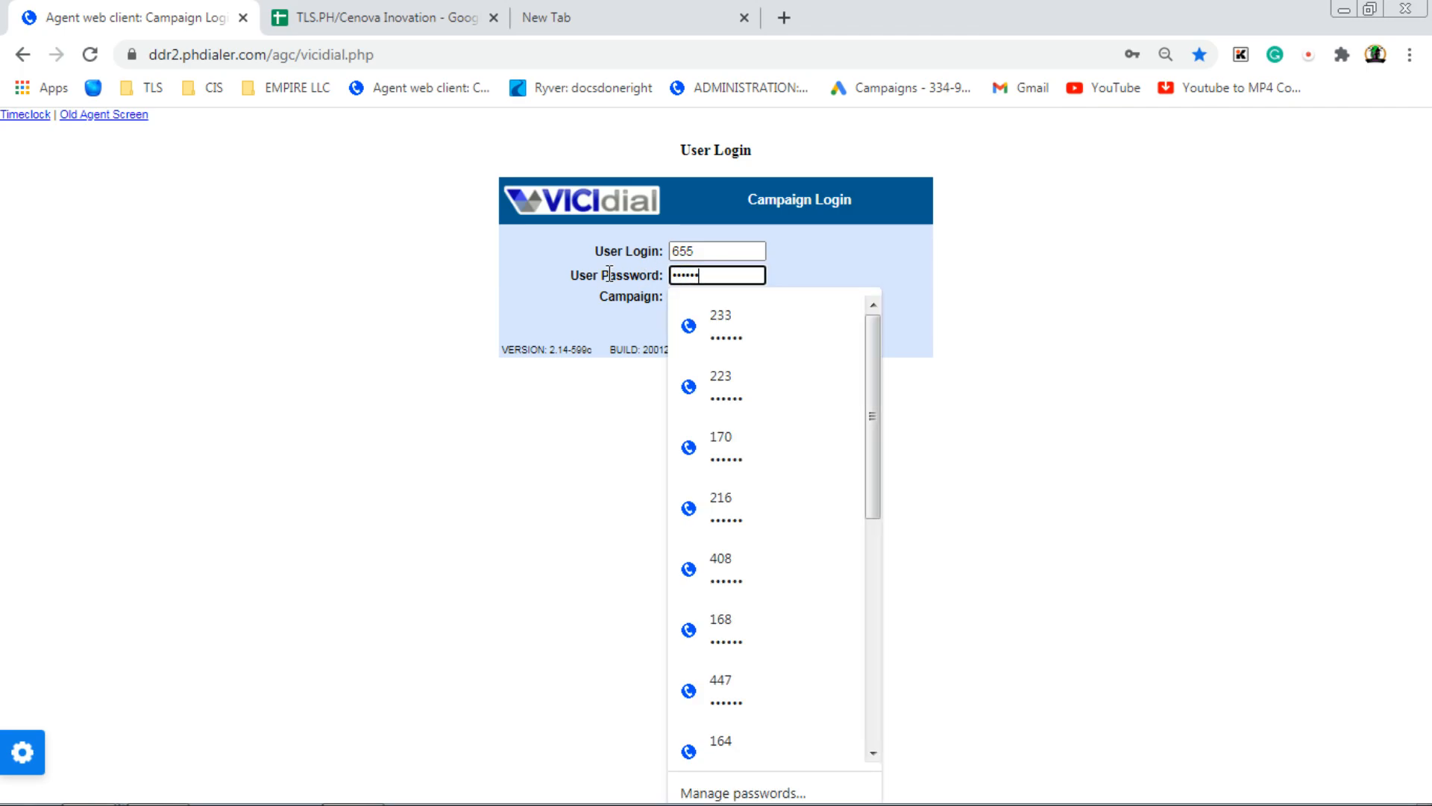
{"action": "left_click", "coordinate": [679, 298]}
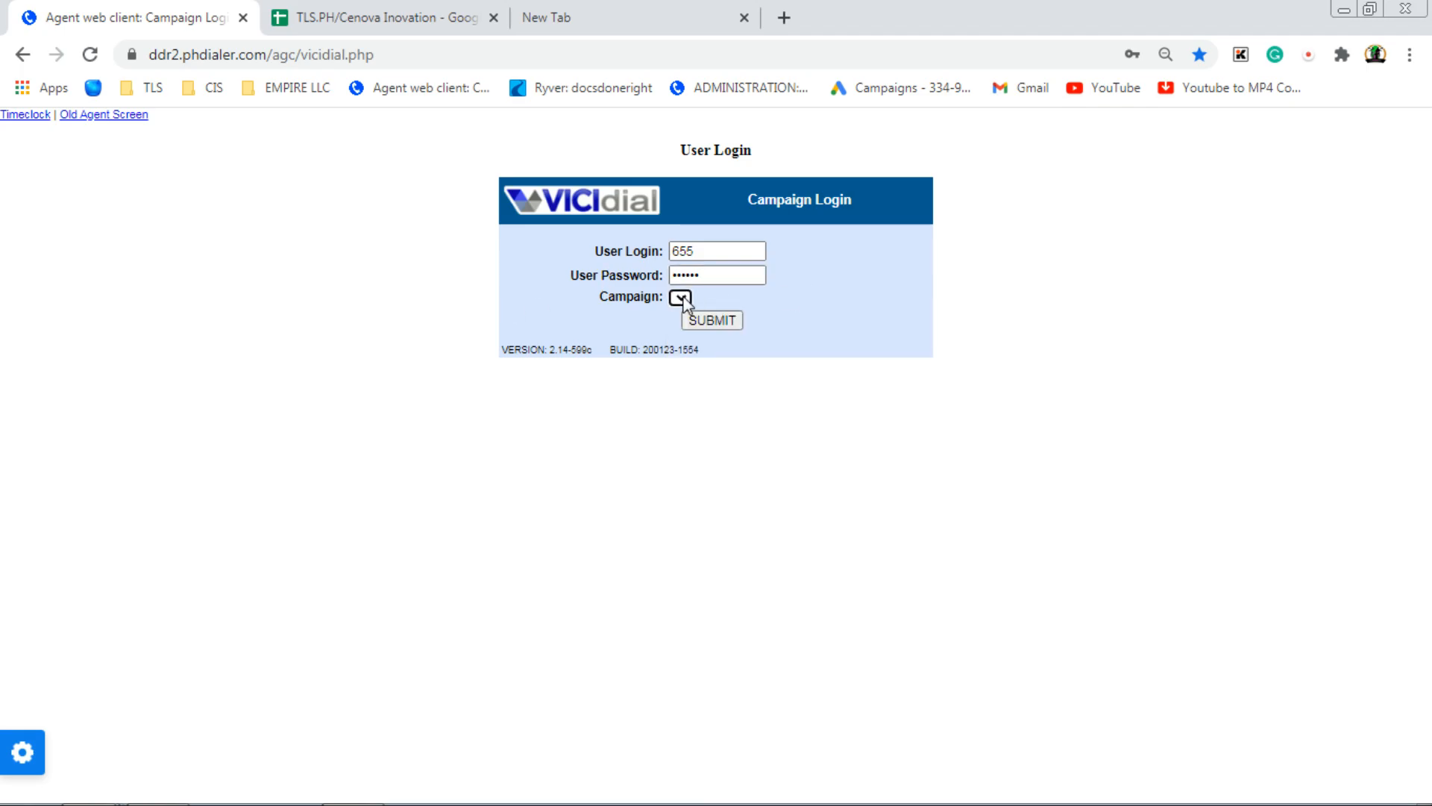
{"action": "left_click", "coordinate": [680, 297]}
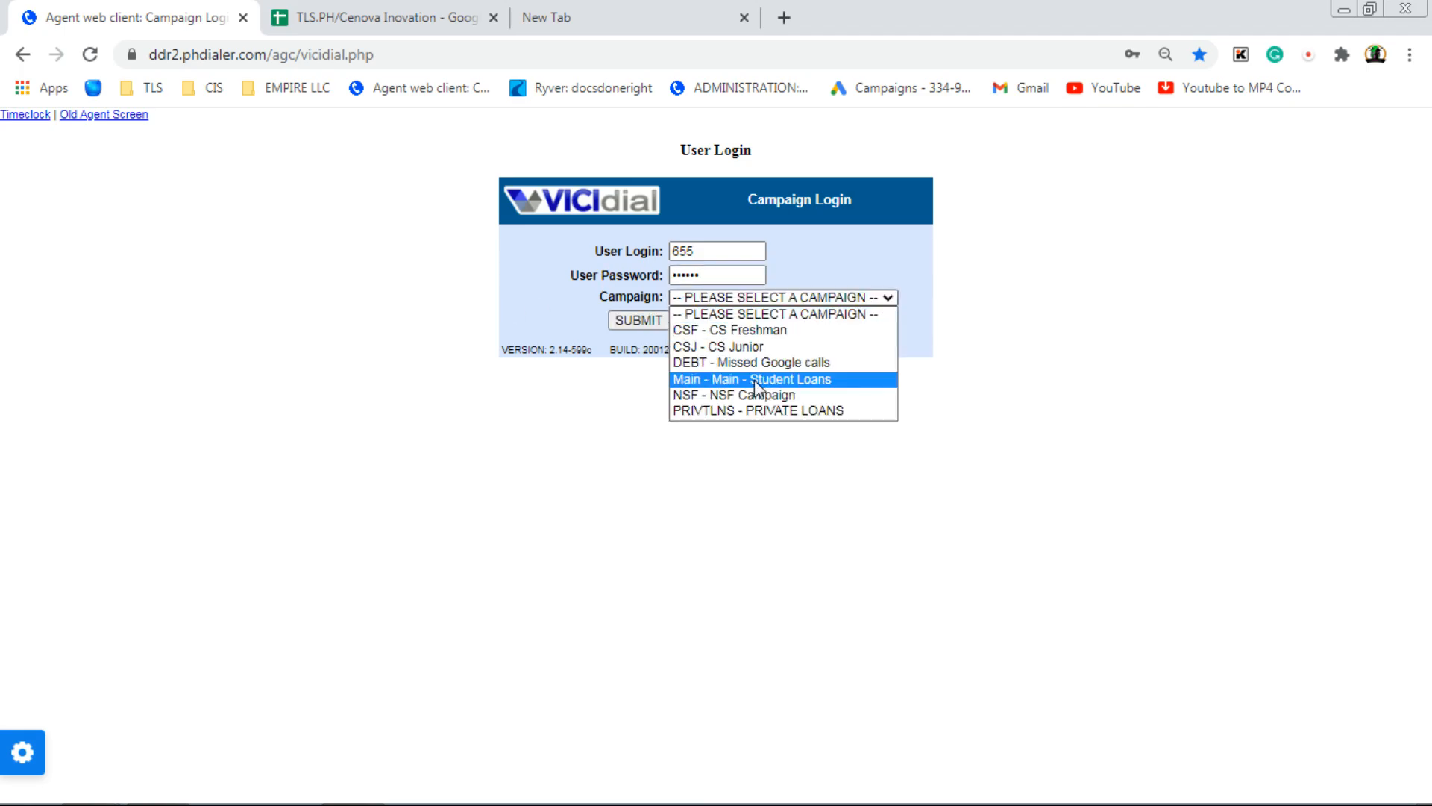
{"action": "left_click", "coordinate": [734, 379]}
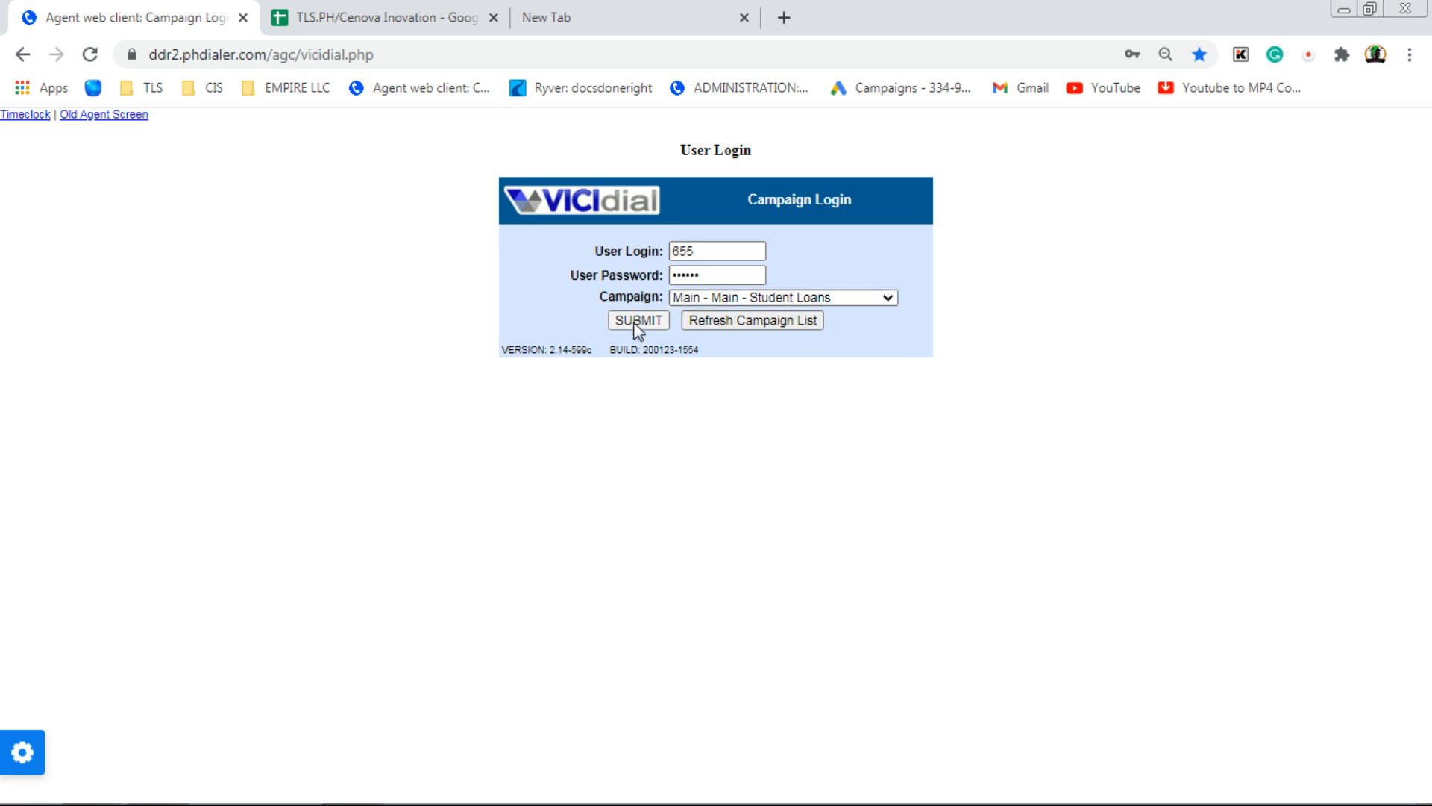
{"action": "left_click", "coordinate": [639, 320]}
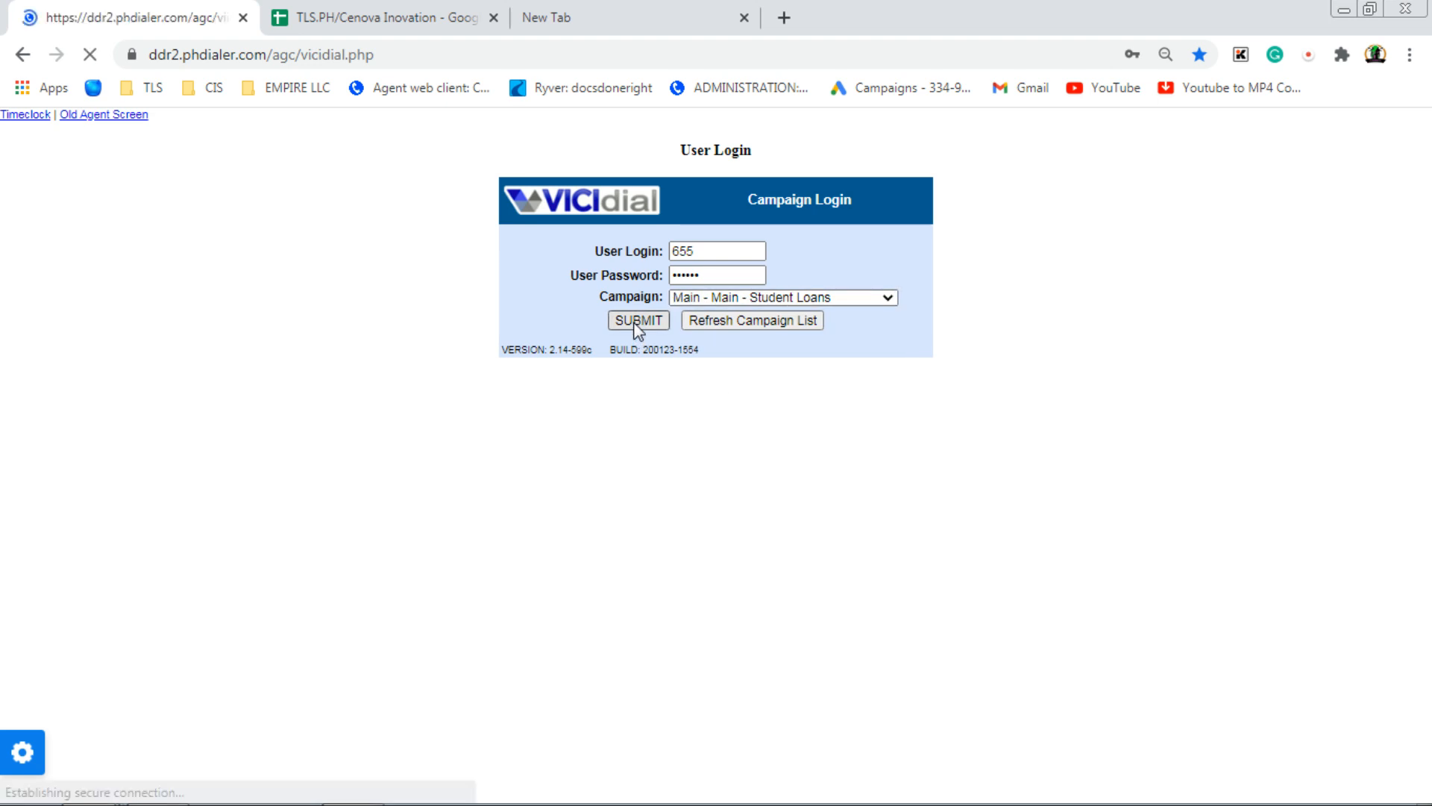
Step: Submit the campaign login, accept the selected inbound groups, and connect the agent webphone
{"action": "left_click", "coordinate": [638, 321]}
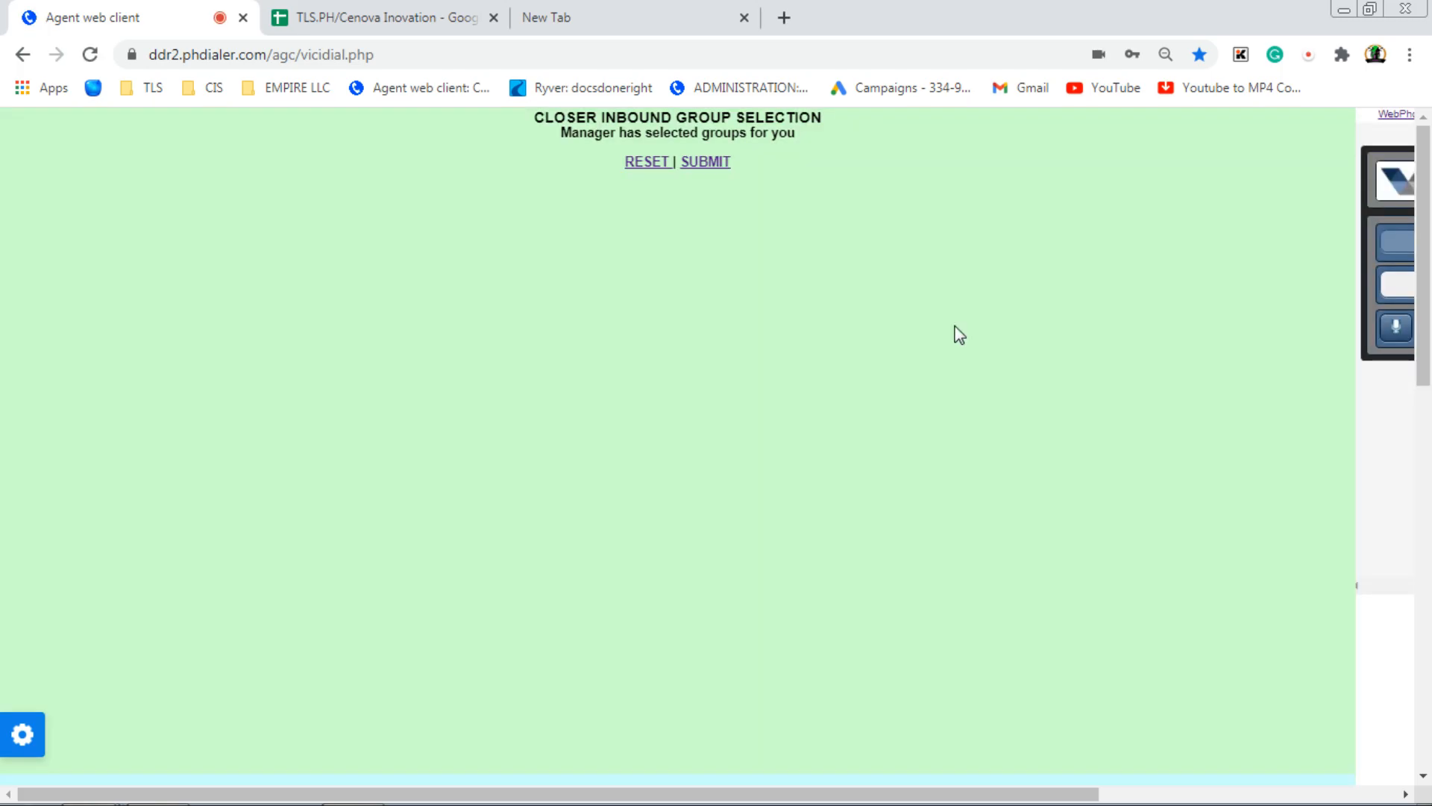
{"action": "left_click", "coordinate": [705, 162]}
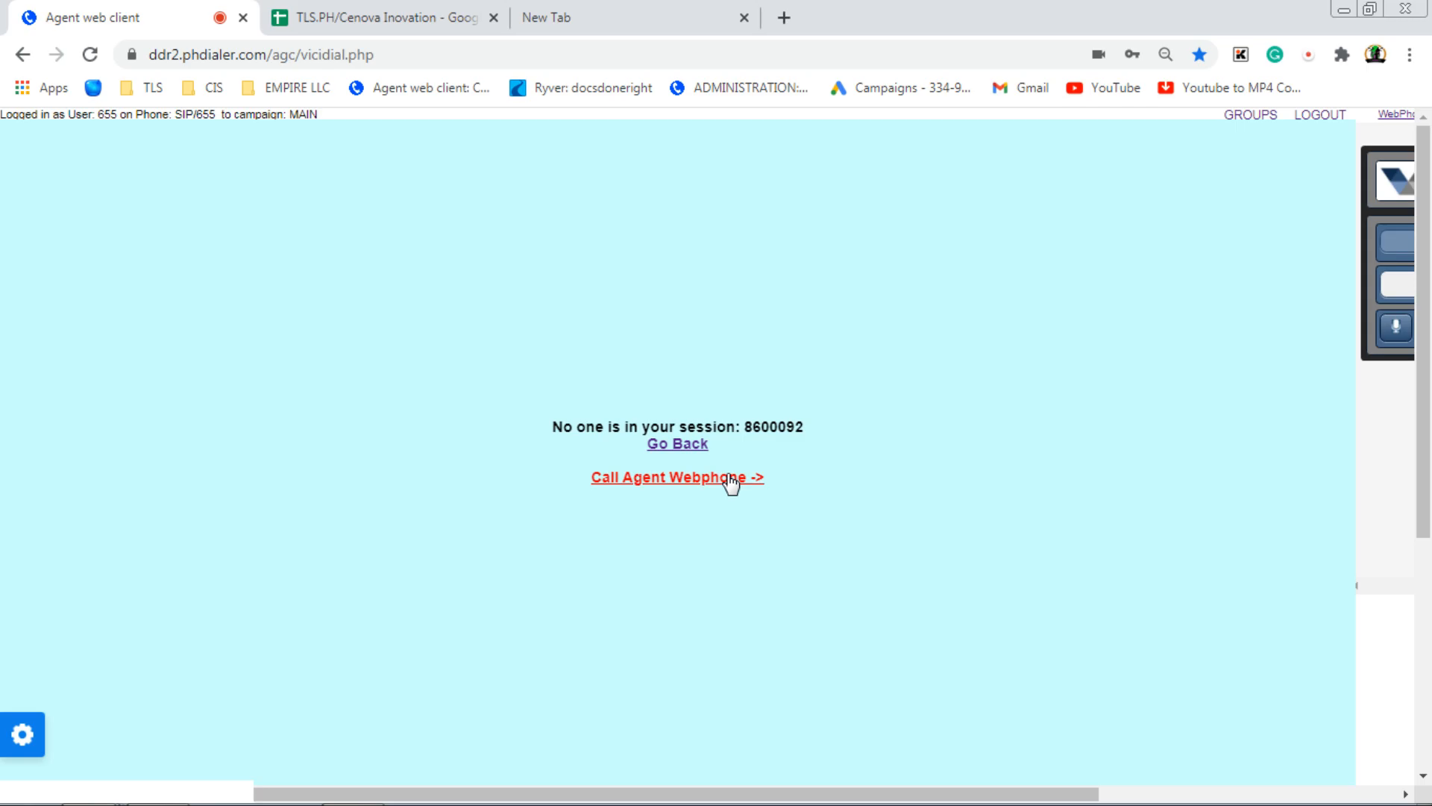
{"action": "left_click", "coordinate": [677, 477]}
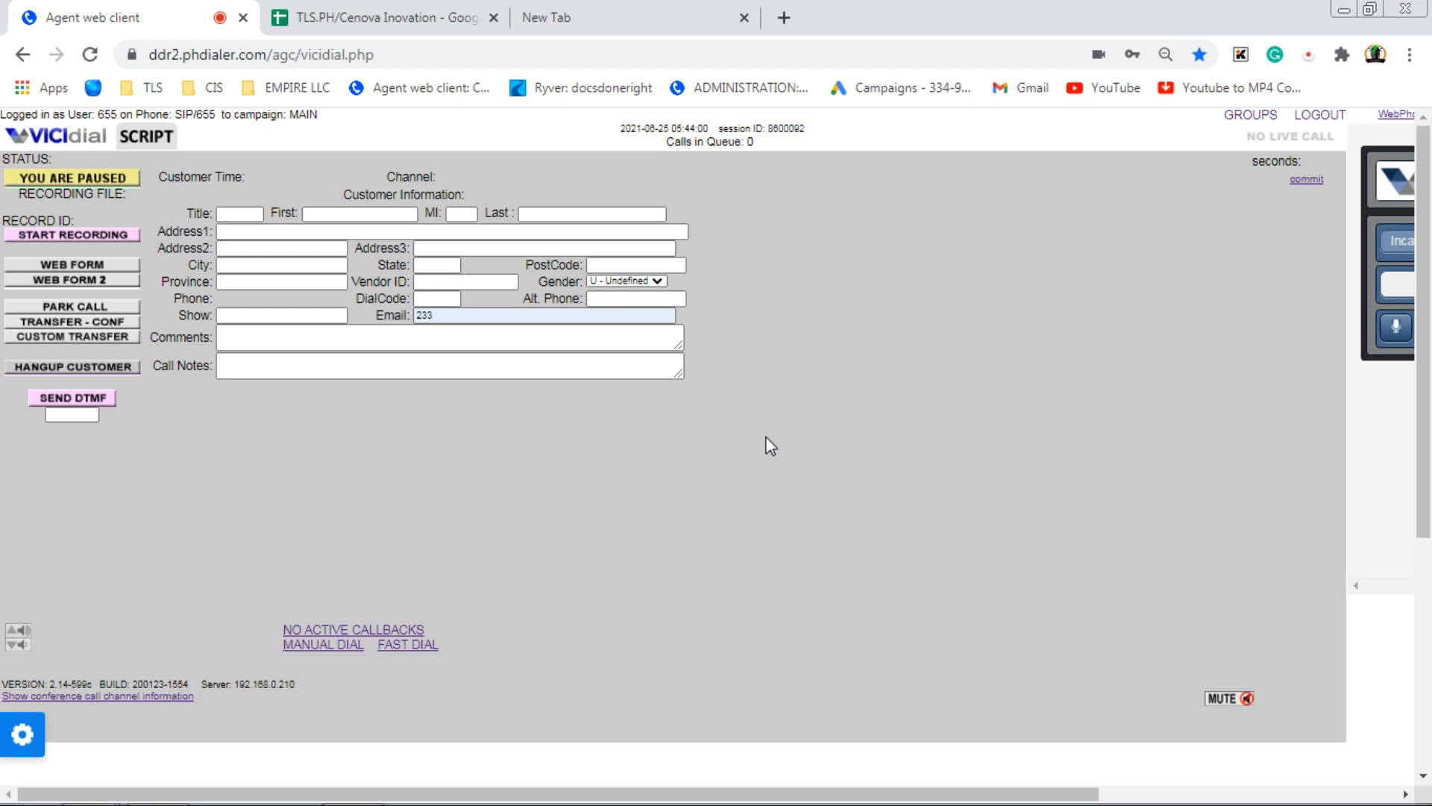
{"action": "mouse_move", "coordinate": [765, 454]}
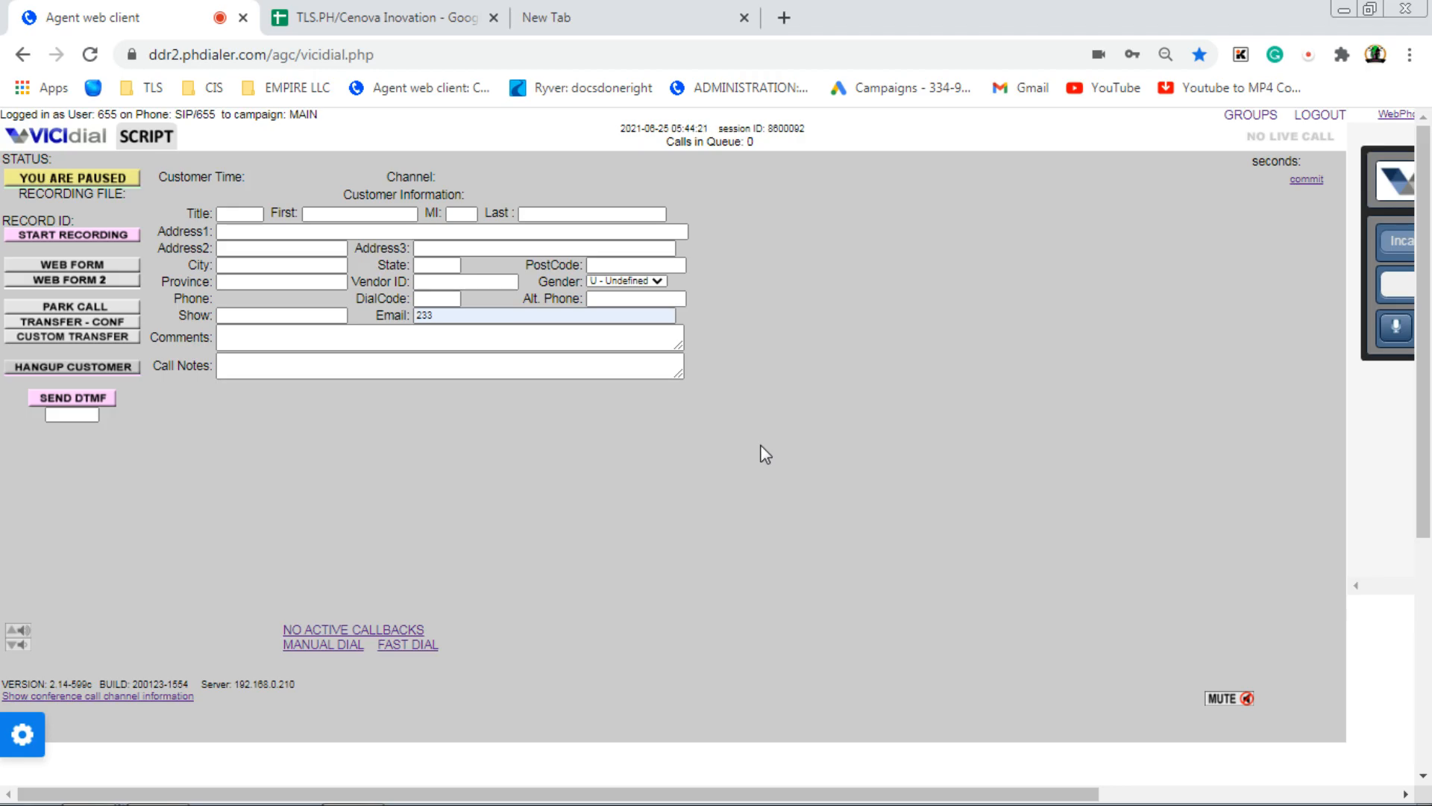
{"action": "mouse_move", "coordinate": [780, 559]}
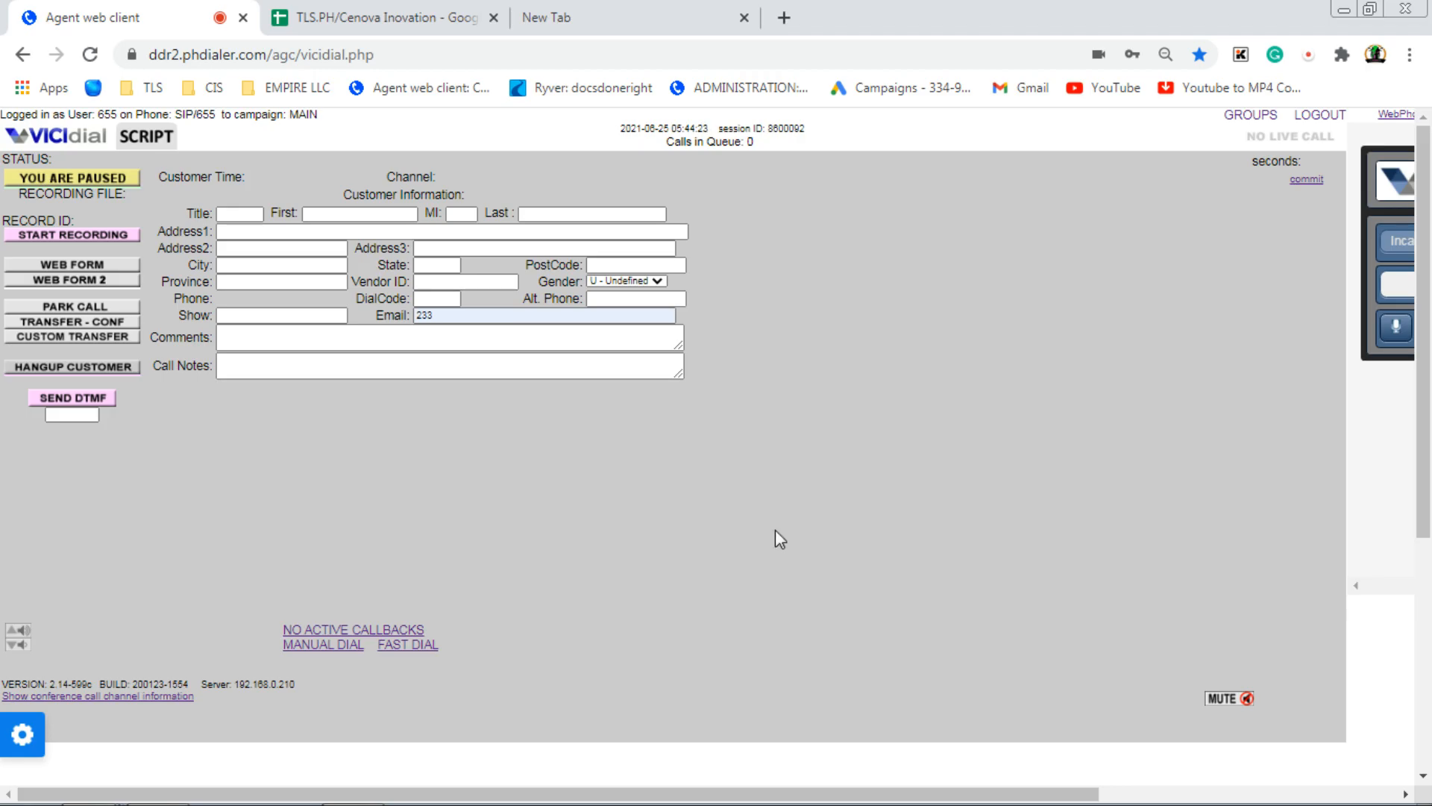
{"action": "mouse_move", "coordinate": [340, 669]}
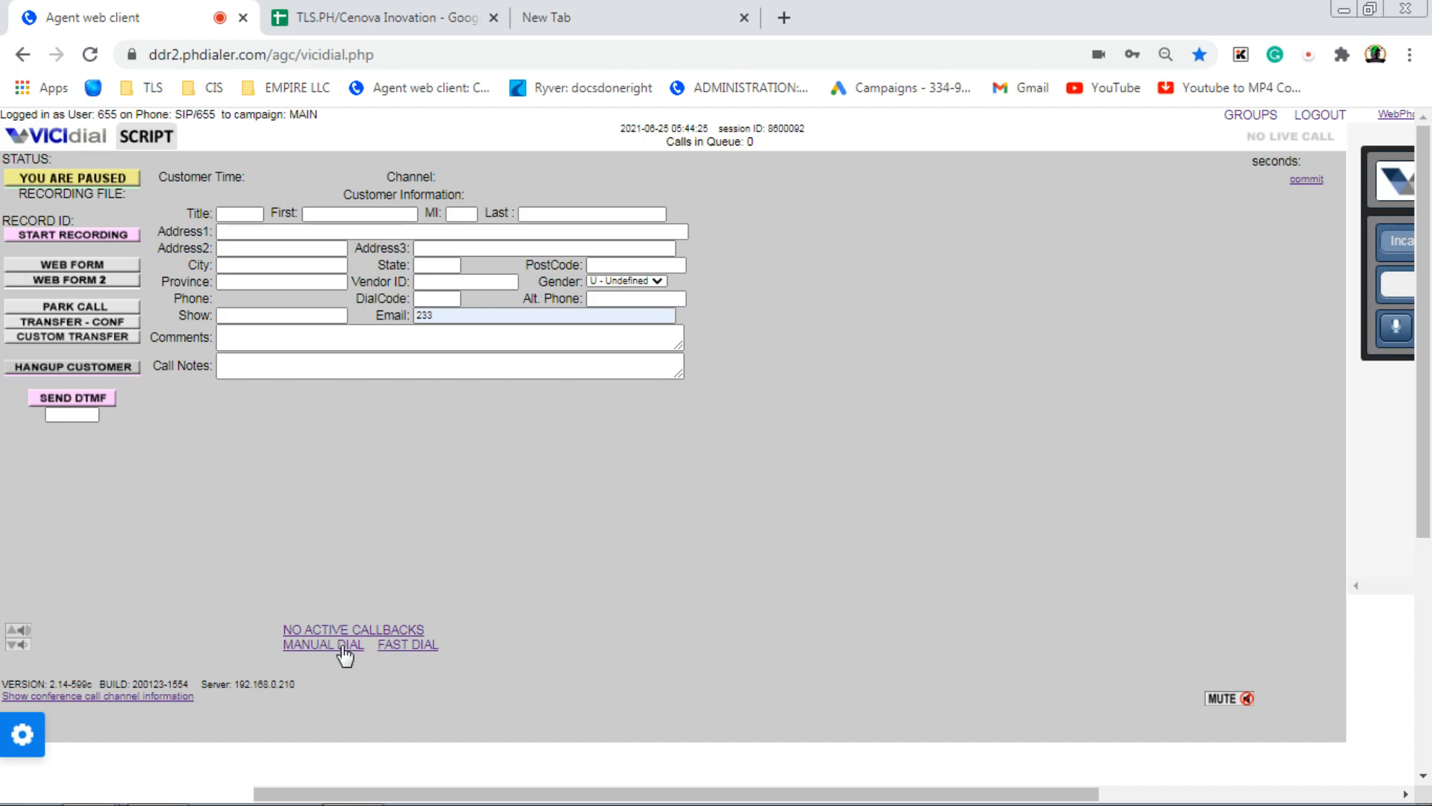
{"action": "left_click", "coordinate": [376, 18]}
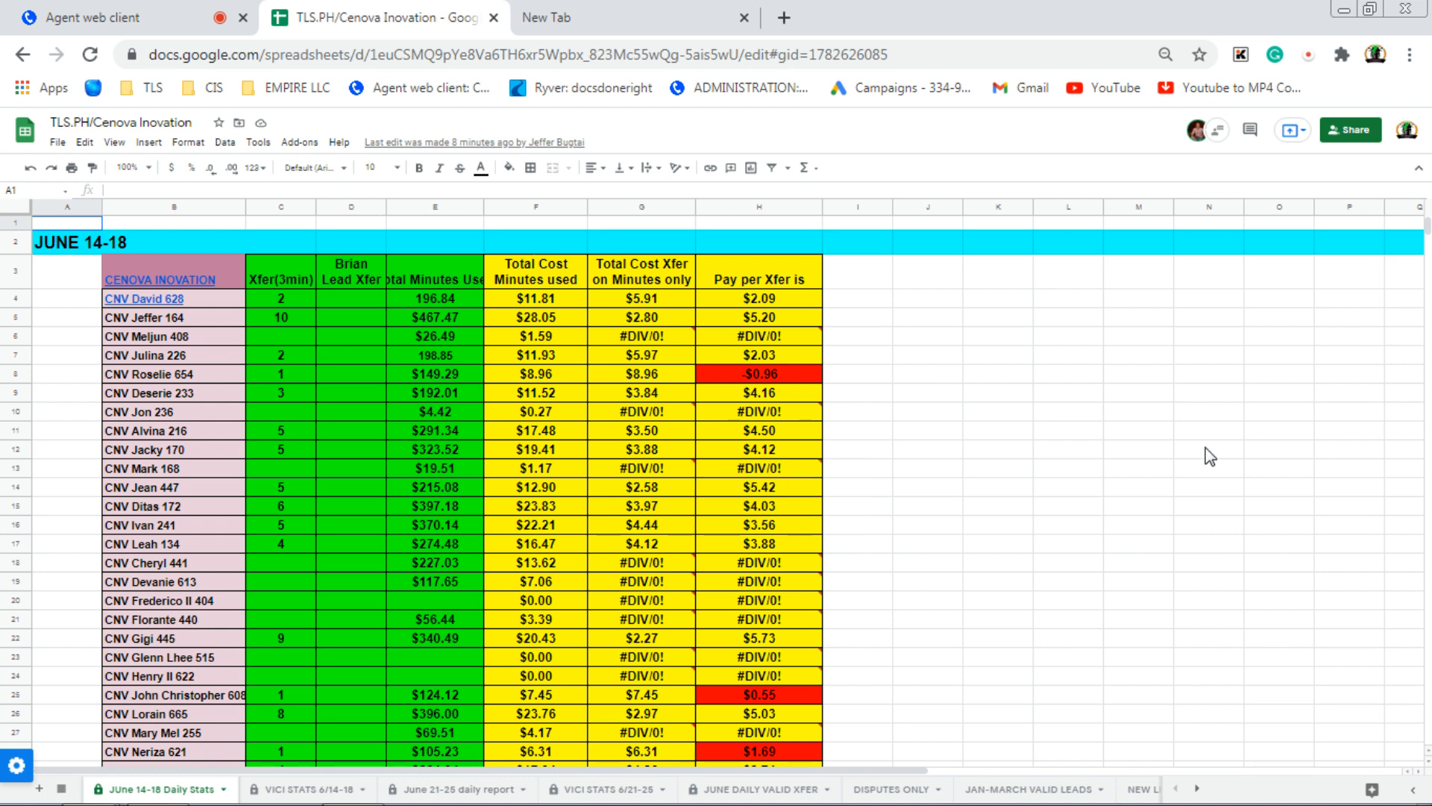
{"action": "left_click", "coordinate": [1201, 786]}
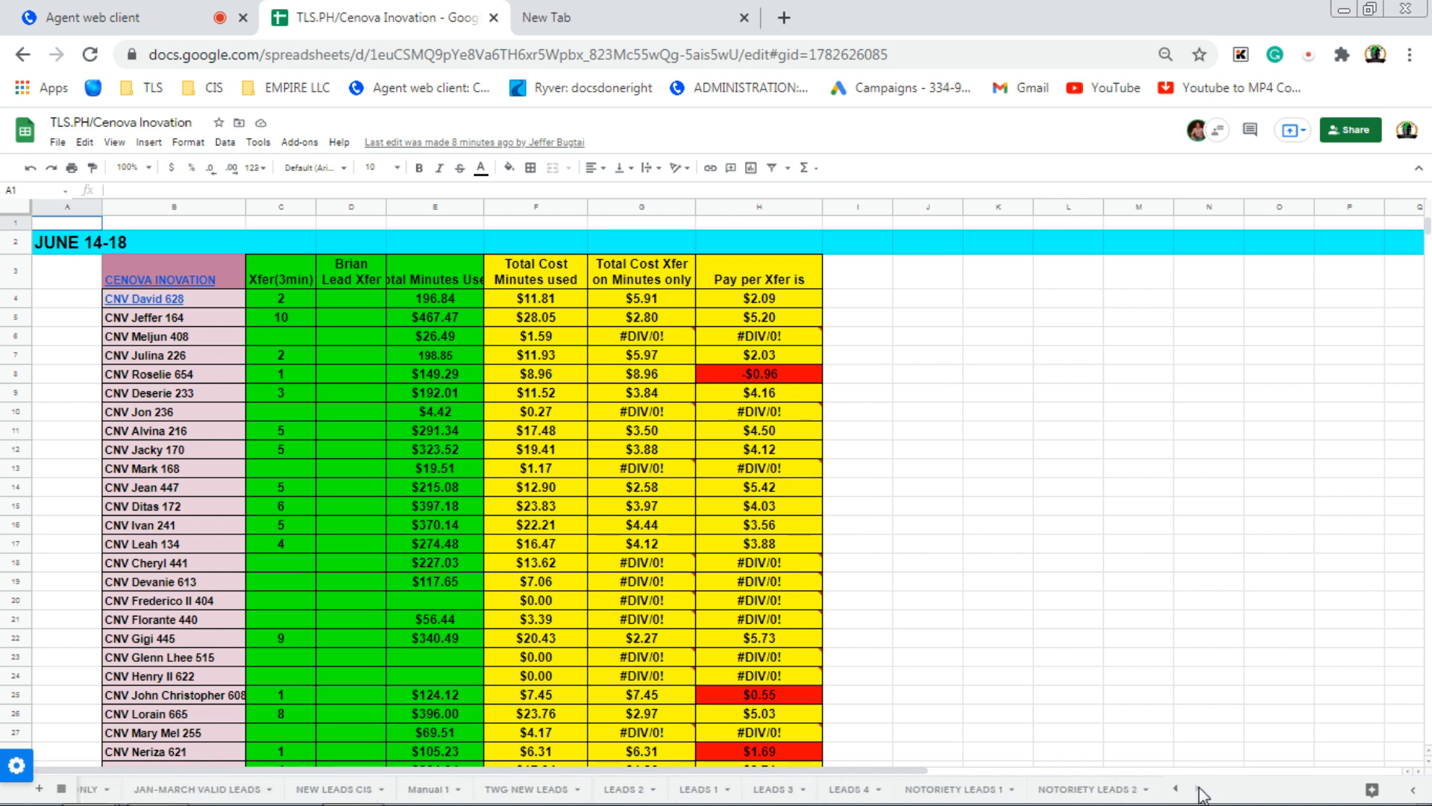
{"action": "left_click", "coordinate": [1092, 790]}
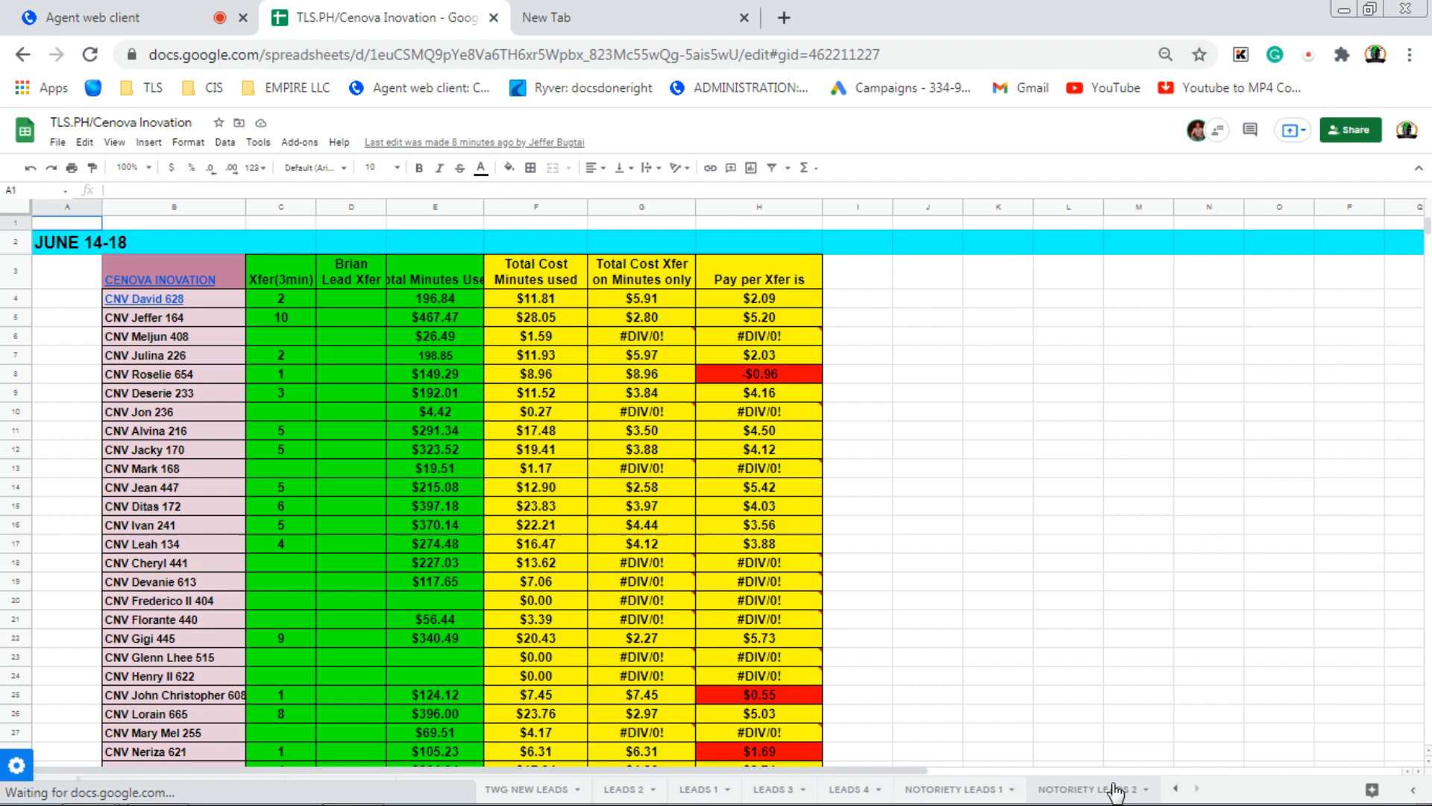
{"action": "left_click", "coordinate": [1092, 788]}
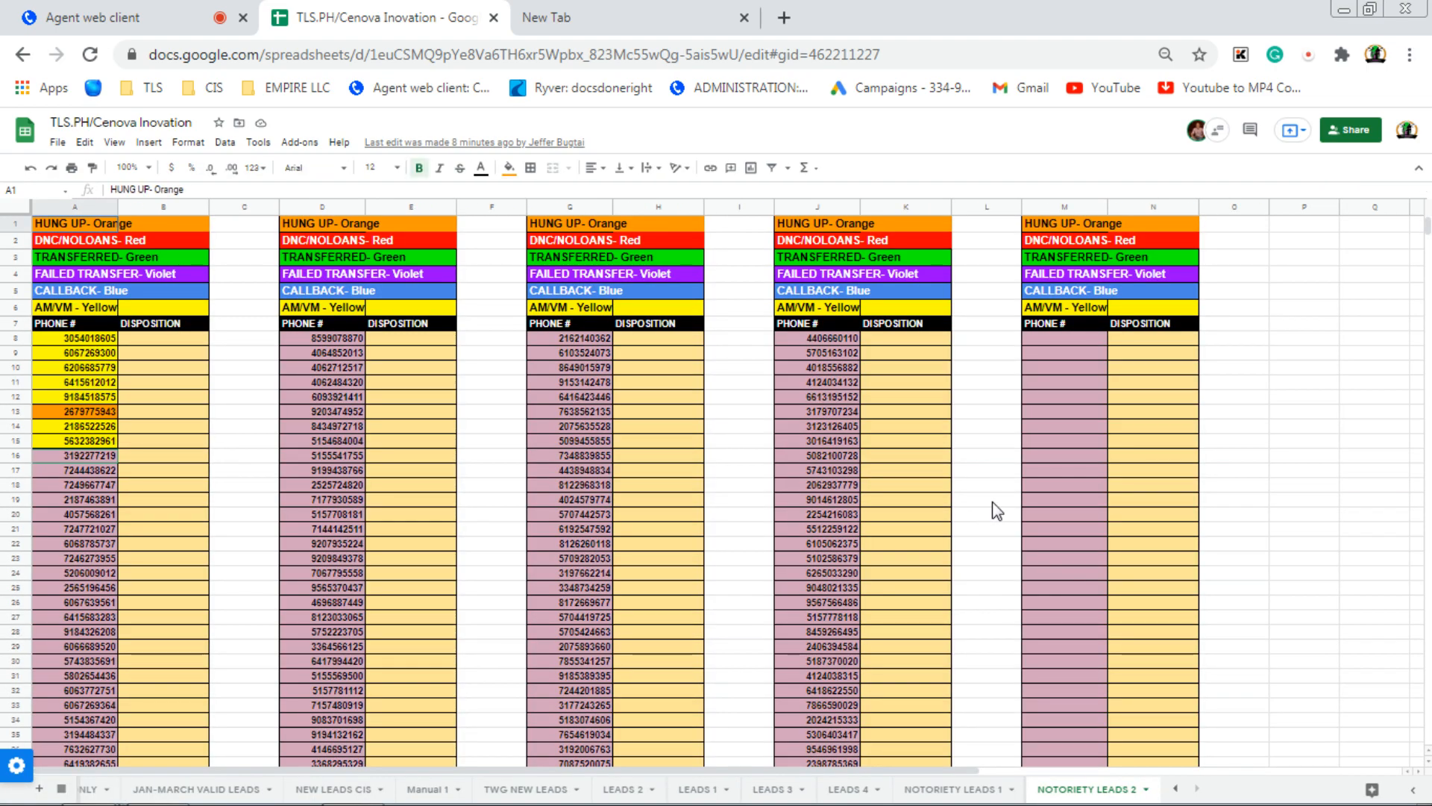
{"action": "left_click", "coordinate": [982, 501]}
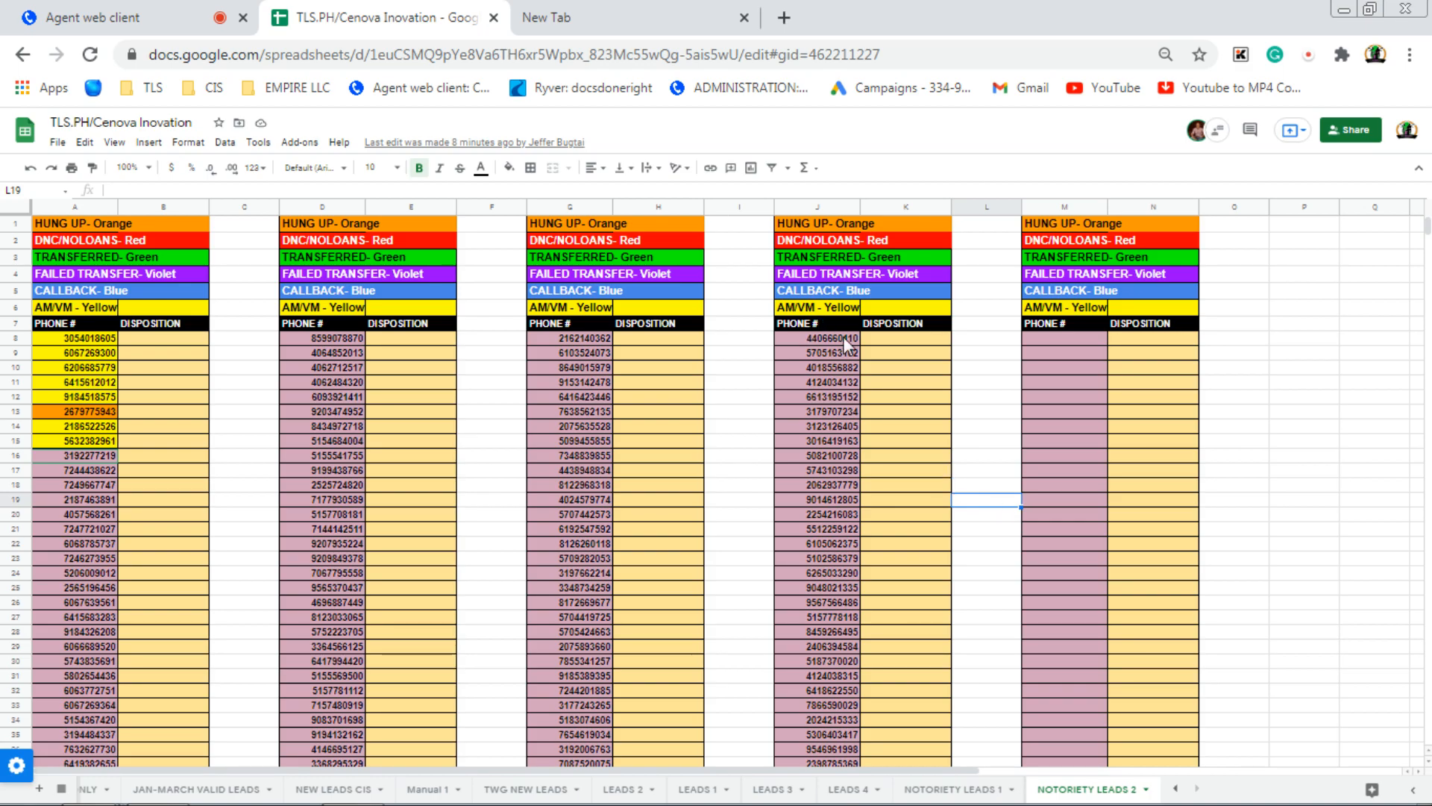
{"action": "left_click", "coordinate": [826, 338]}
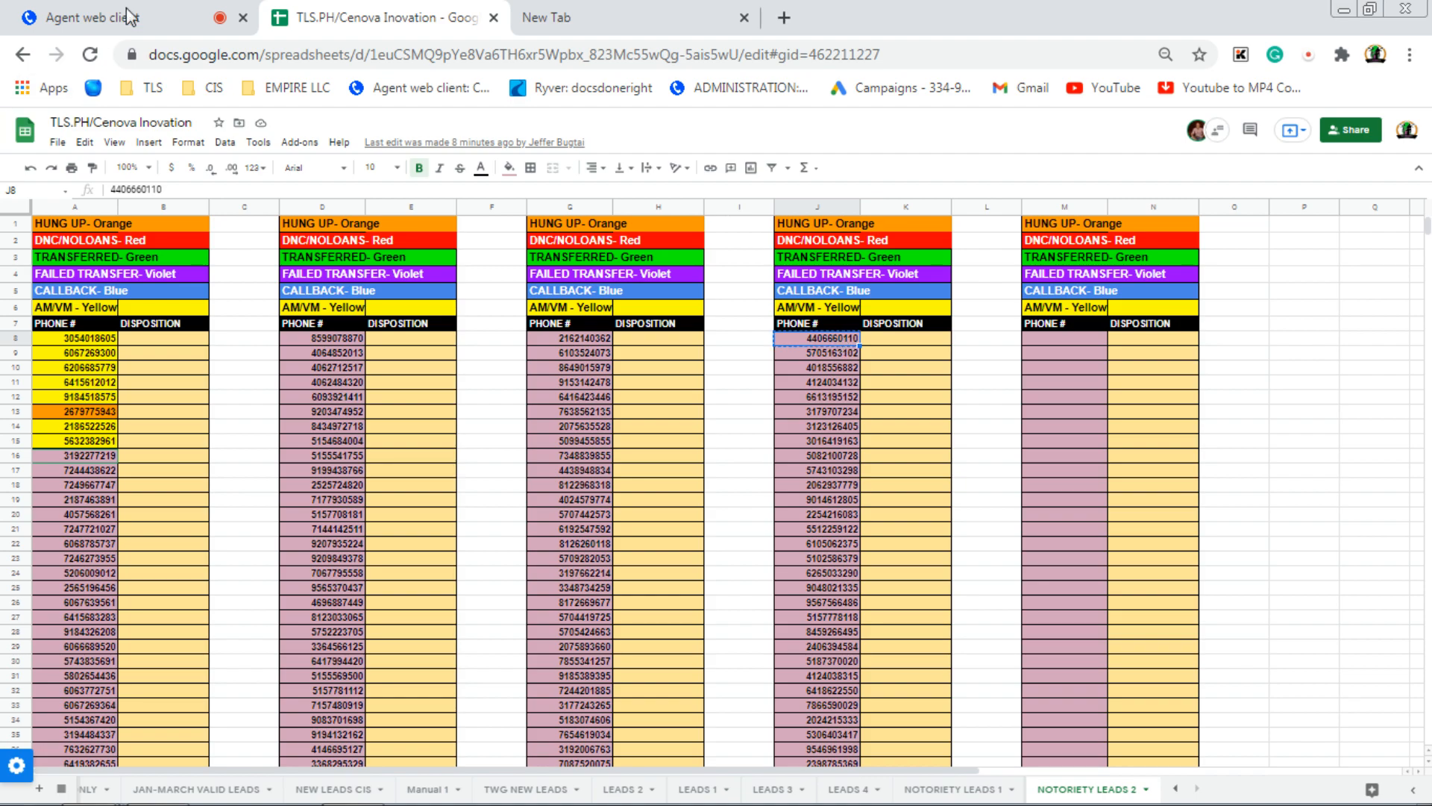
{"action": "left_click", "coordinate": [82, 17]}
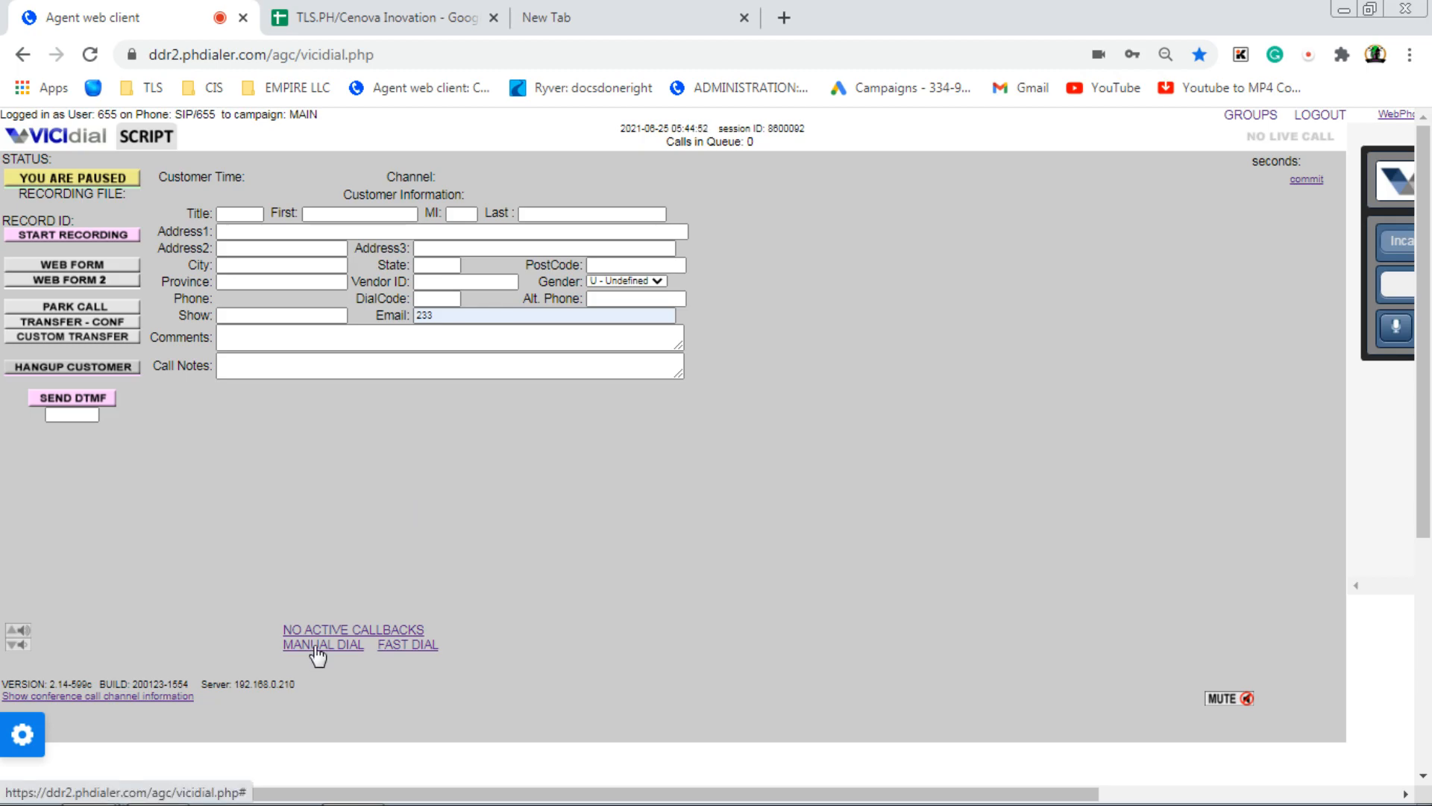
{"action": "mouse_move", "coordinate": [263, 176]}
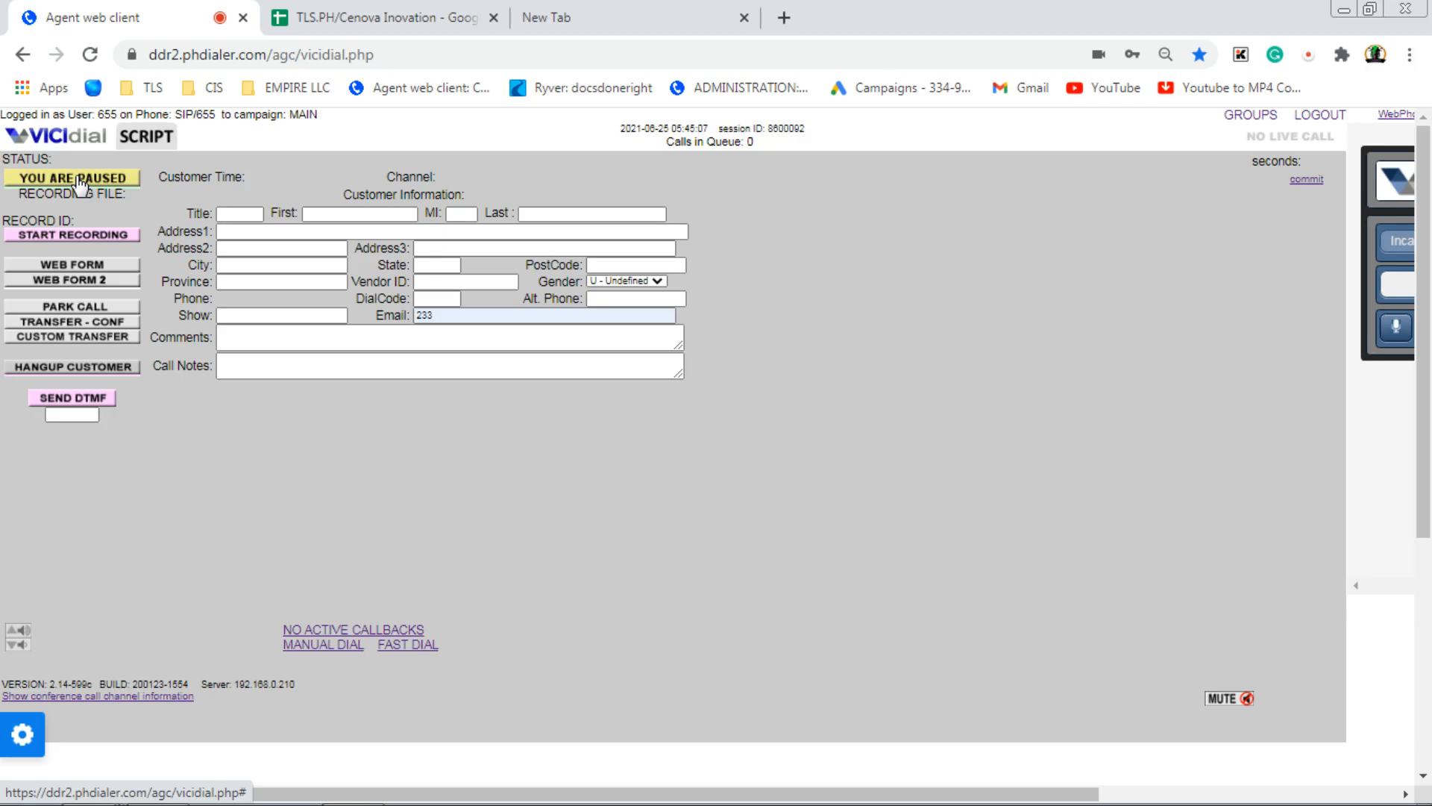
{"action": "mouse_move", "coordinate": [161, 611]}
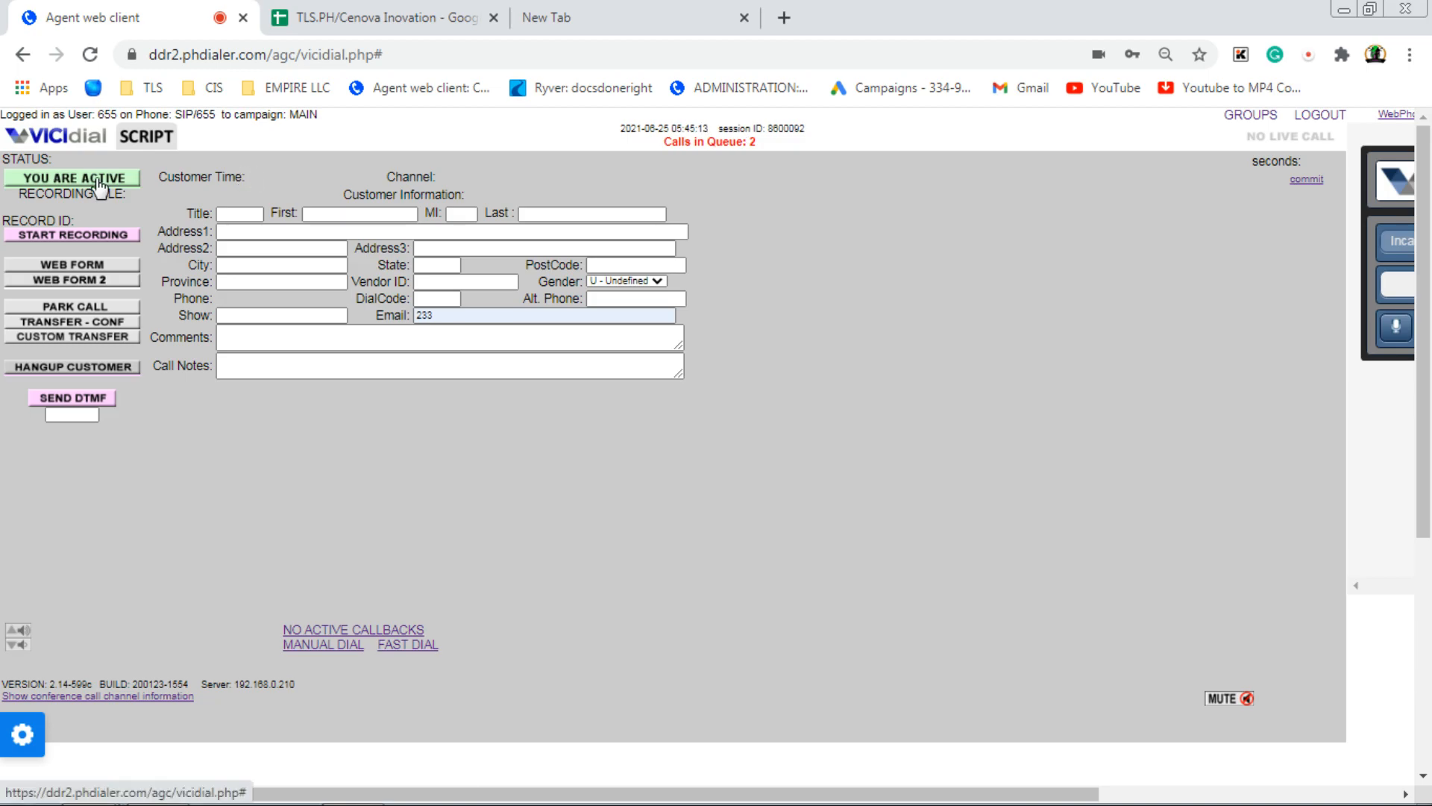
{"action": "left_click", "coordinate": [71, 176]}
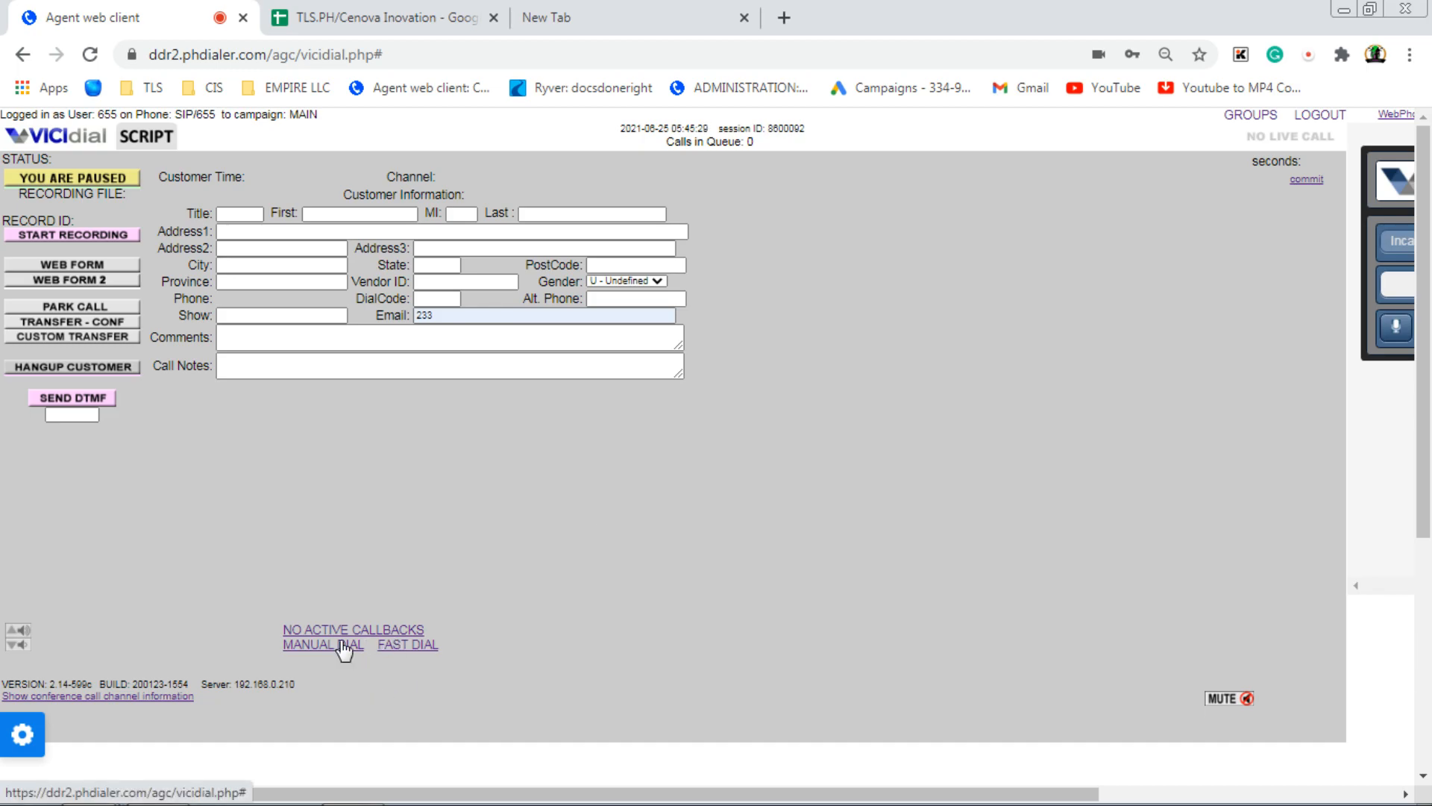
{"action": "left_click", "coordinate": [323, 644]}
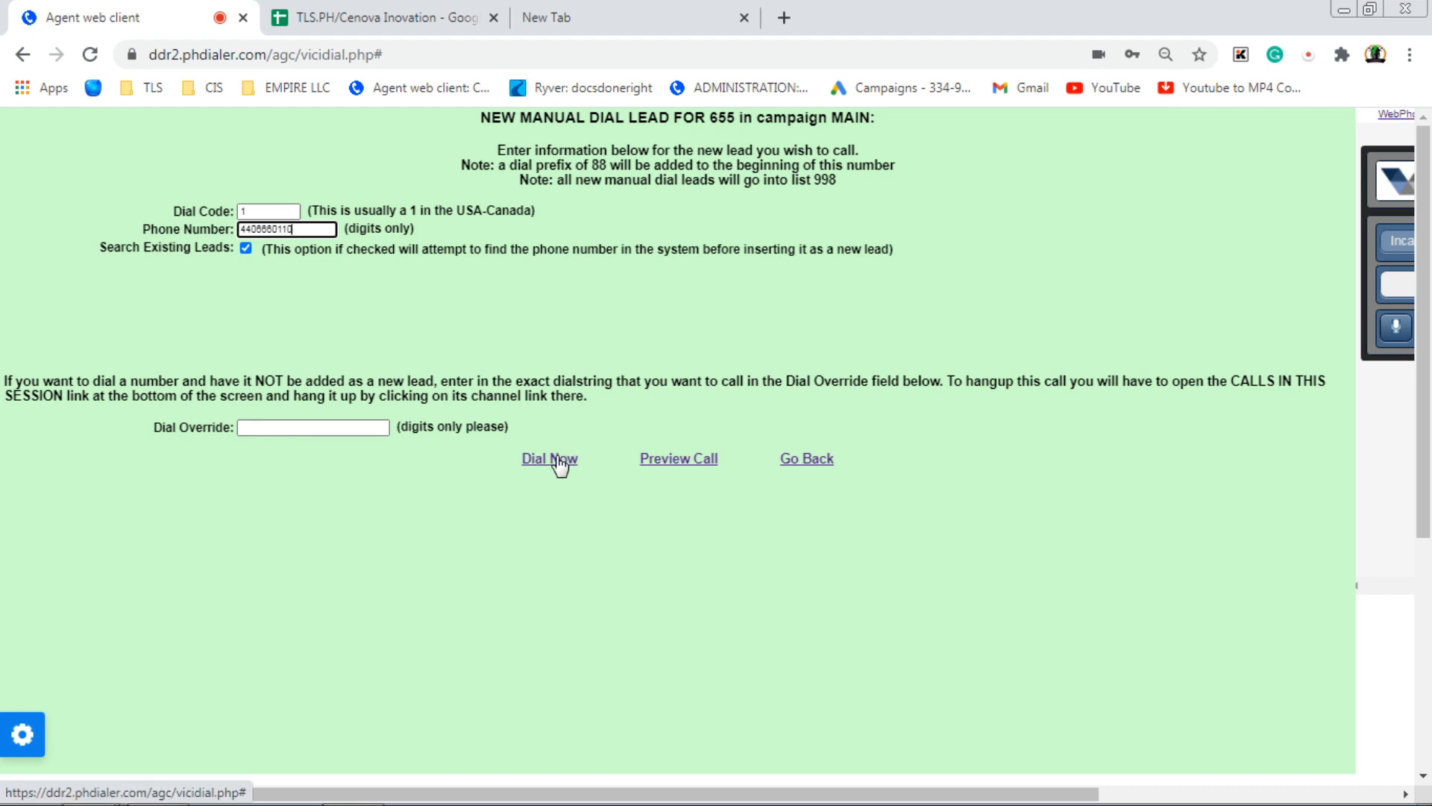
{"action": "left_click", "coordinate": [549, 458]}
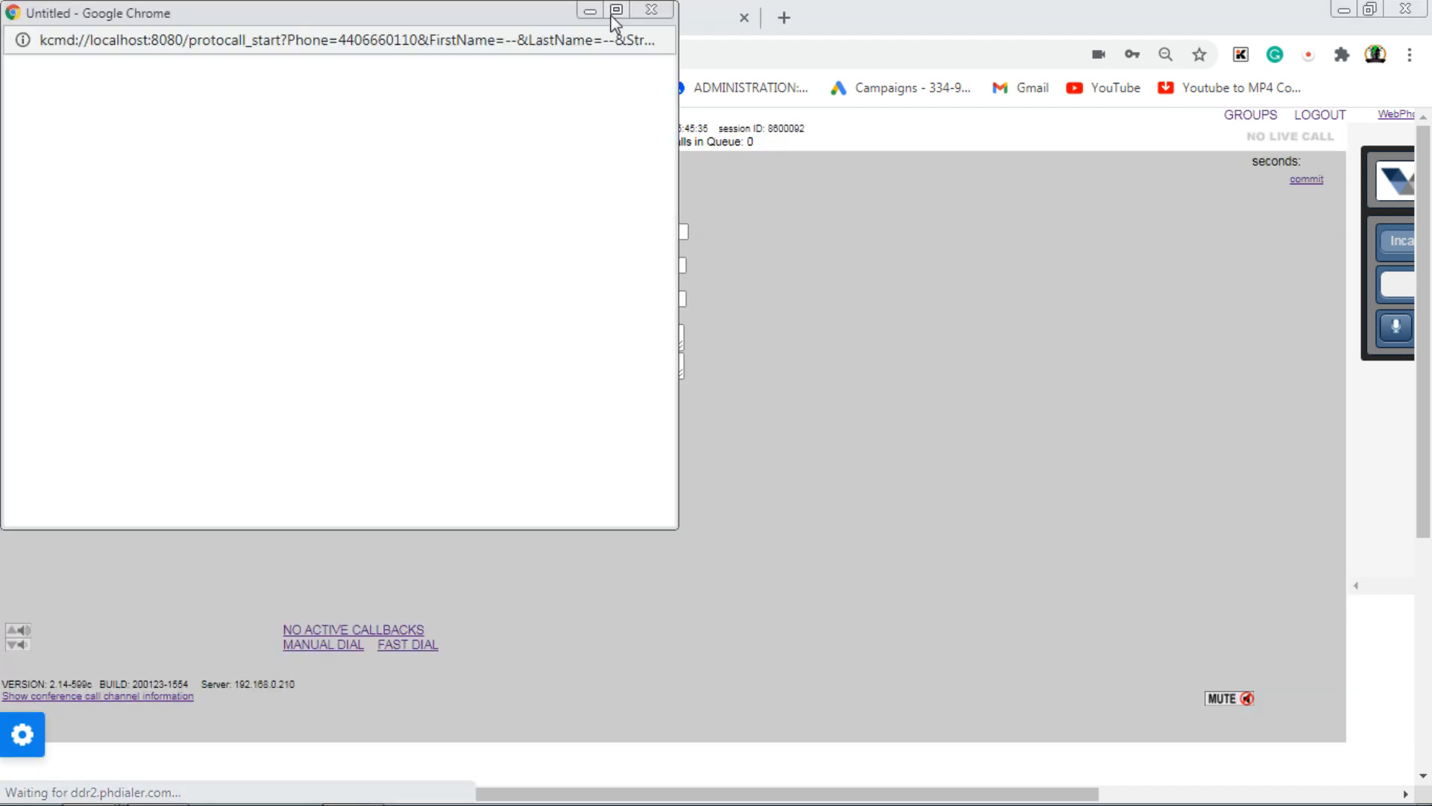
{"action": "left_click", "coordinate": [650, 9]}
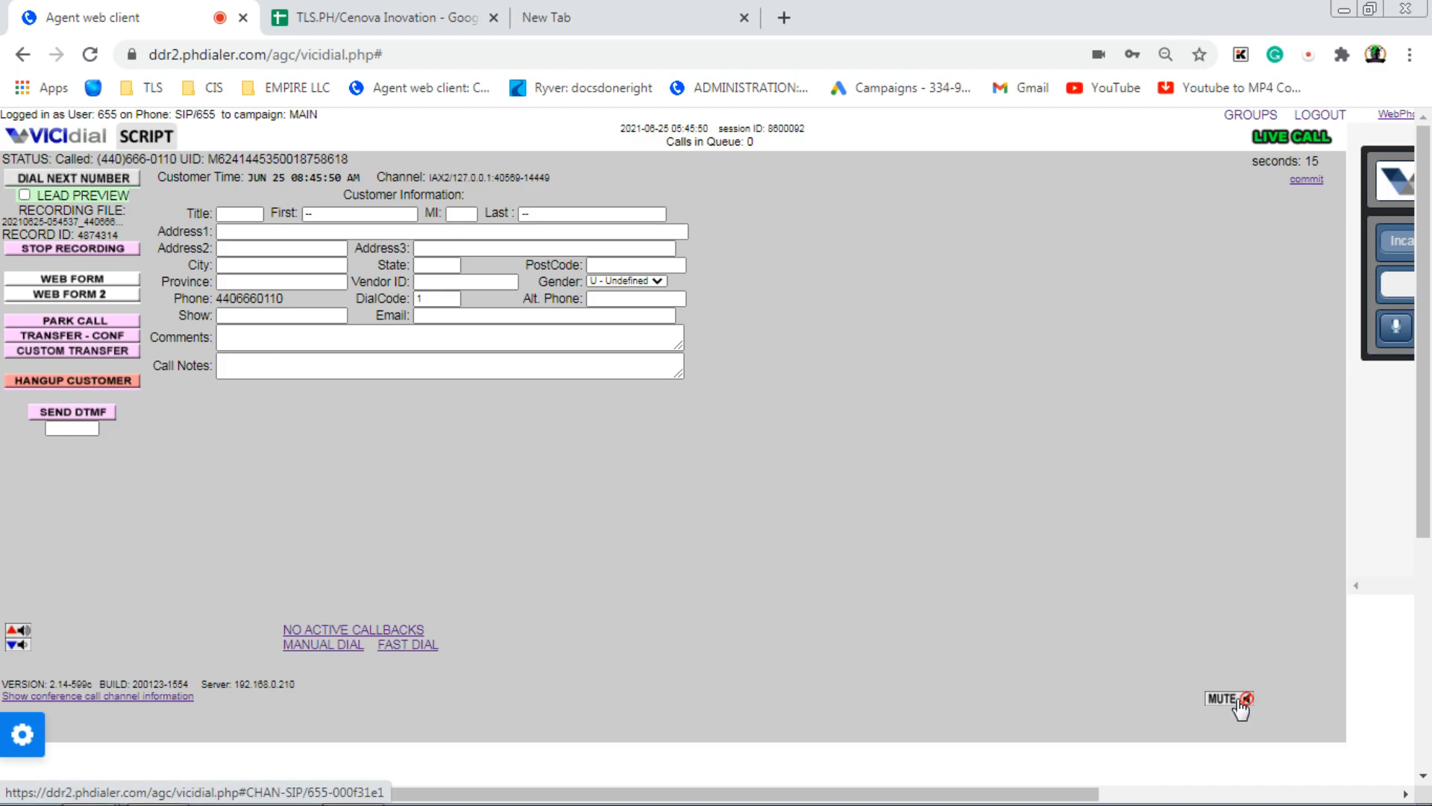
Step: Mute the agent's line on the live call and open the transfer-conference options
{"action": "left_click", "coordinate": [1246, 700]}
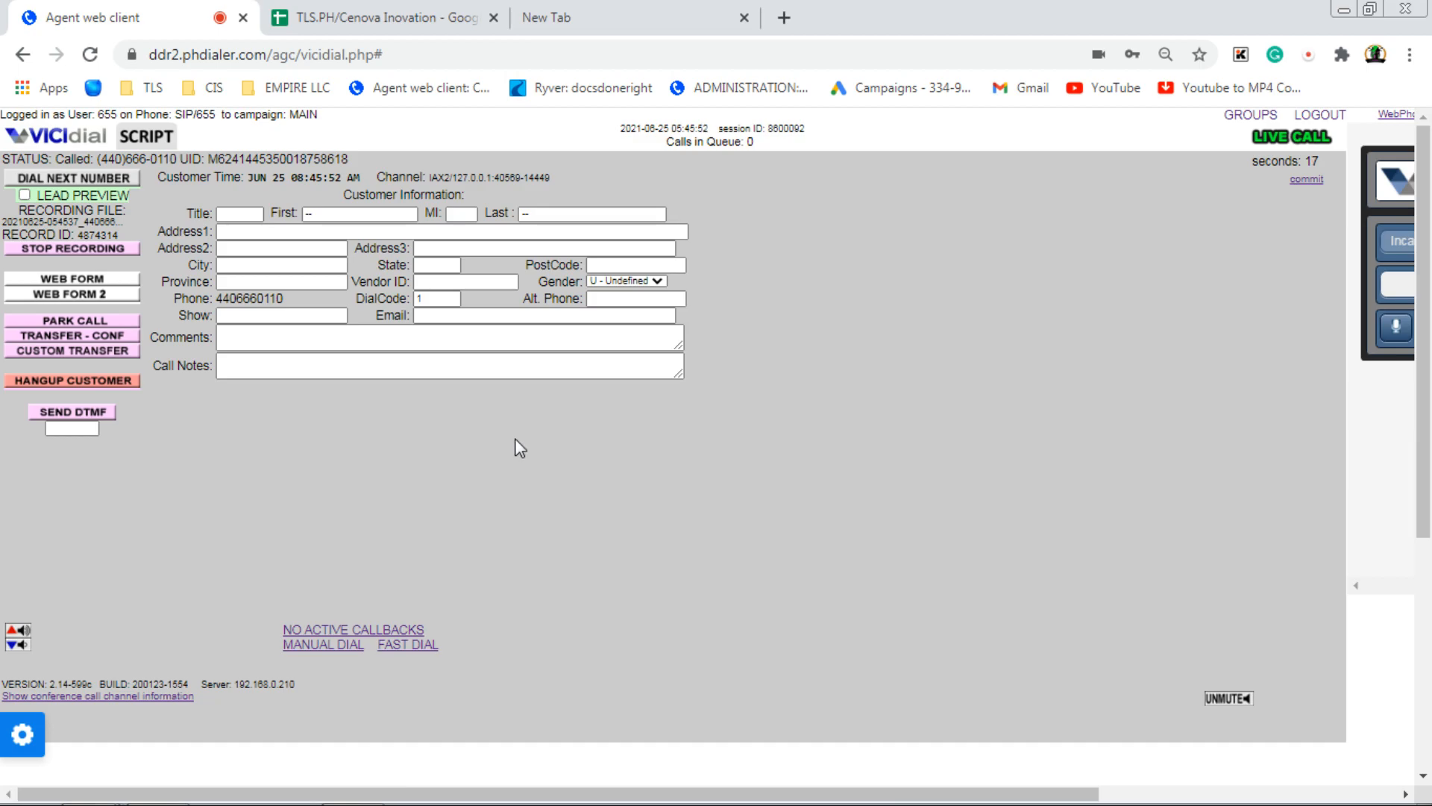
{"action": "mouse_move", "coordinate": [492, 439]}
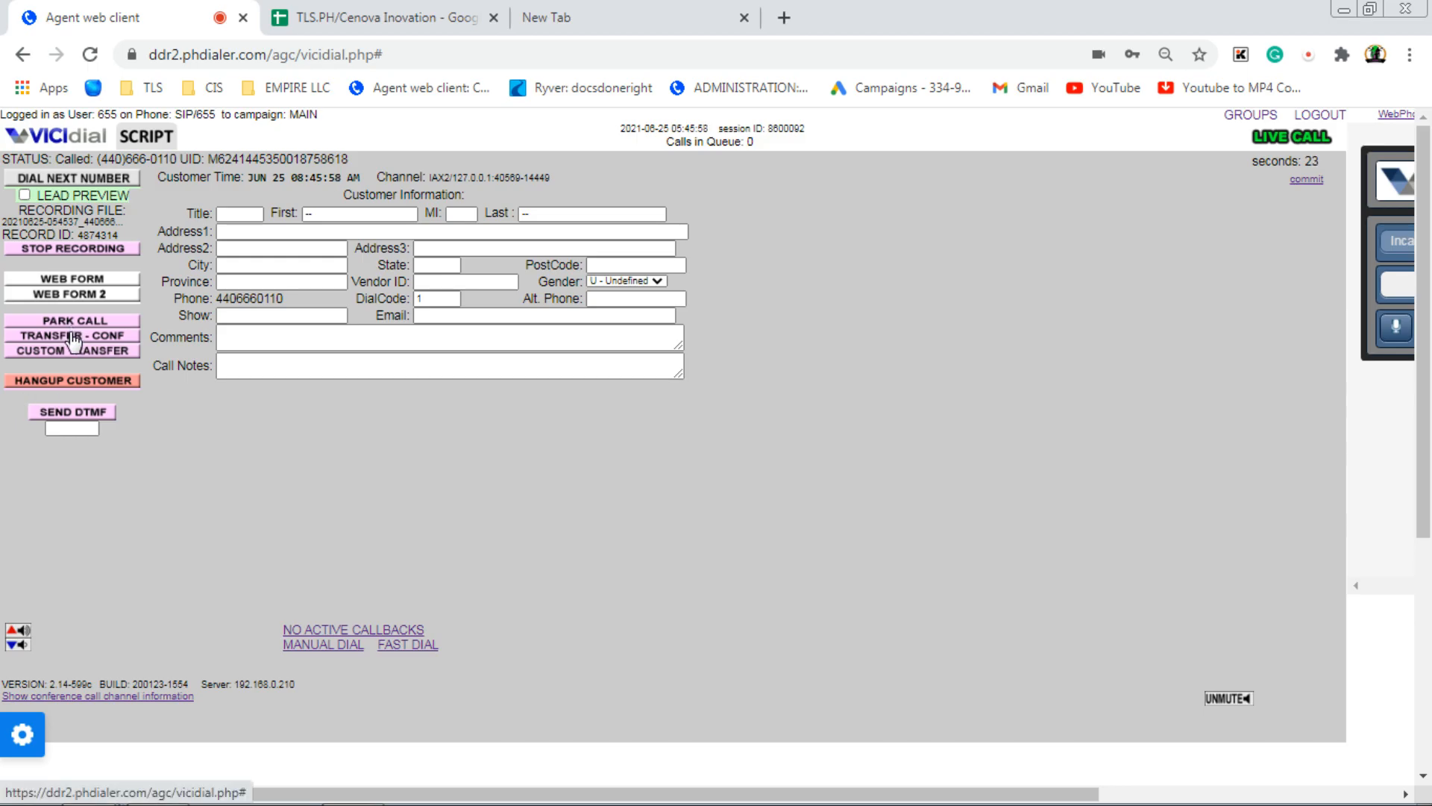
{"action": "mouse_move", "coordinate": [79, 359]}
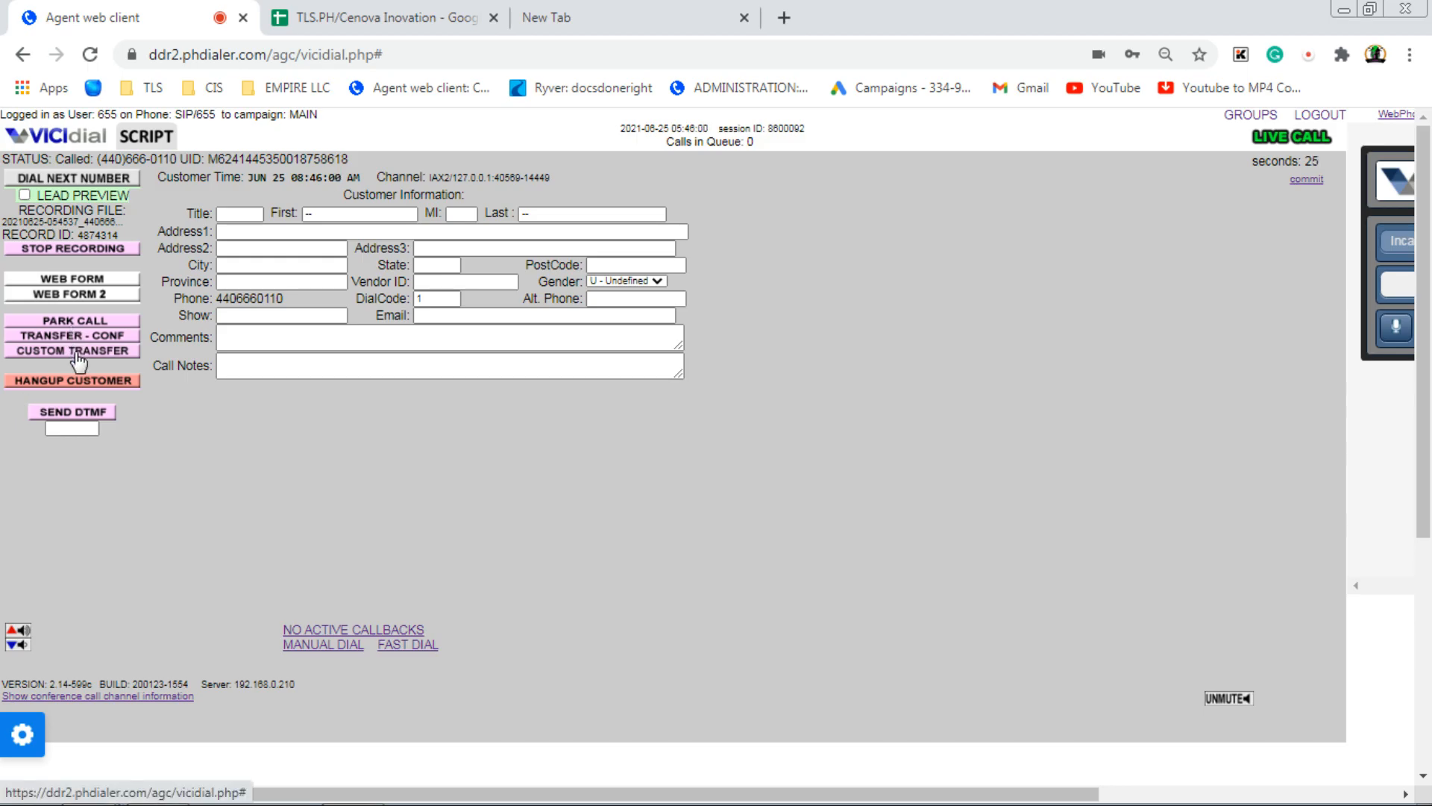
{"action": "left_click", "coordinate": [71, 351]}
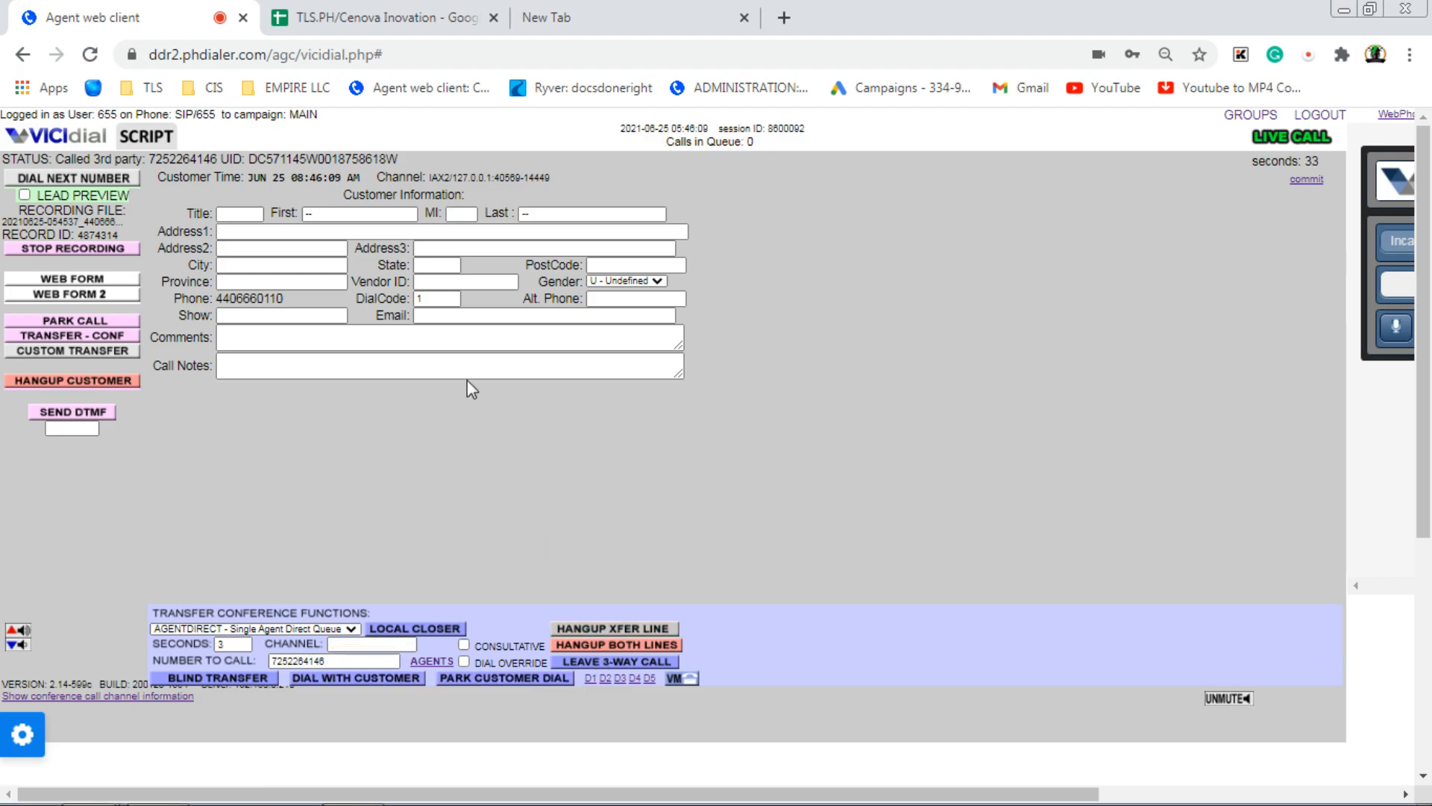
{"action": "left_click", "coordinate": [461, 338]}
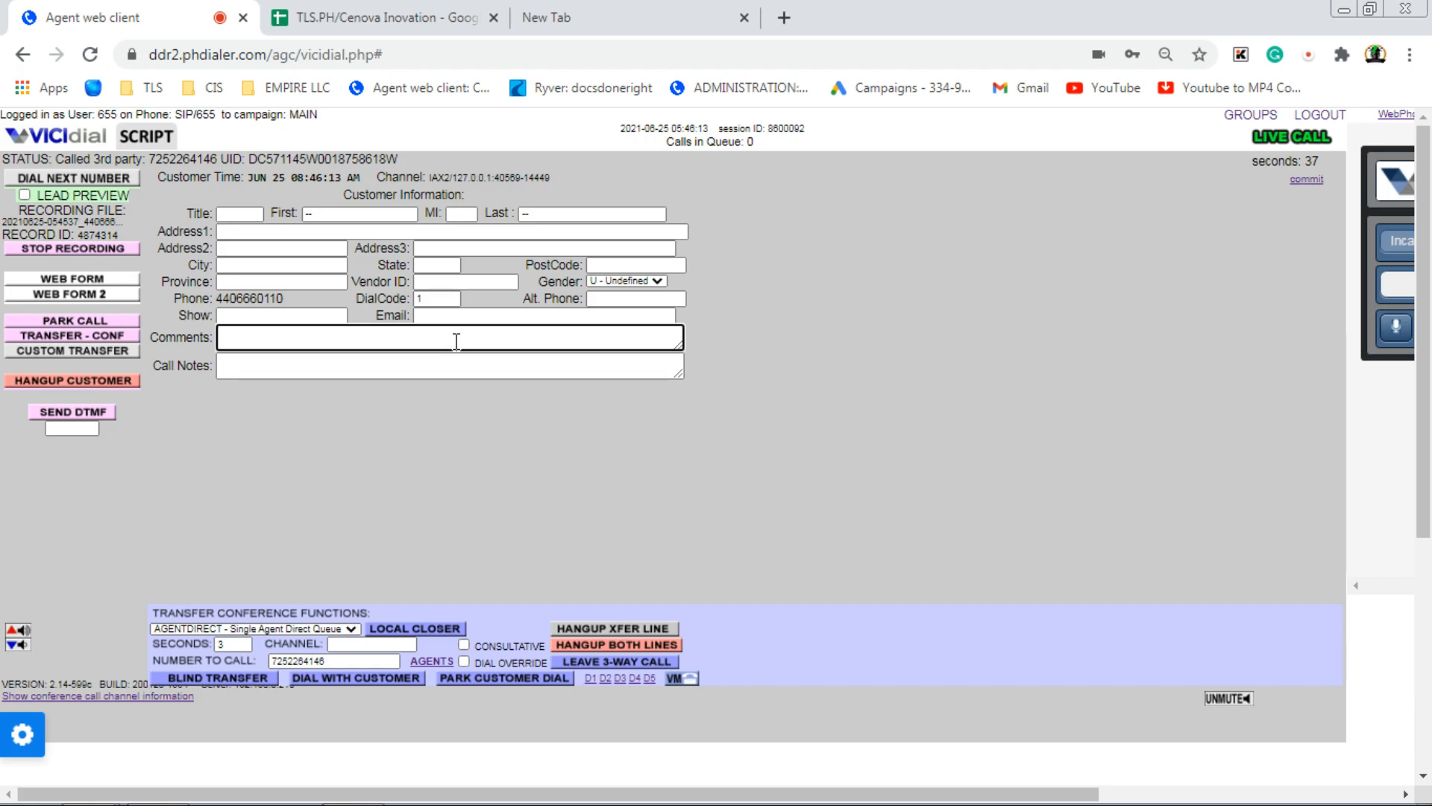
{"action": "mouse_move", "coordinate": [94, 364]}
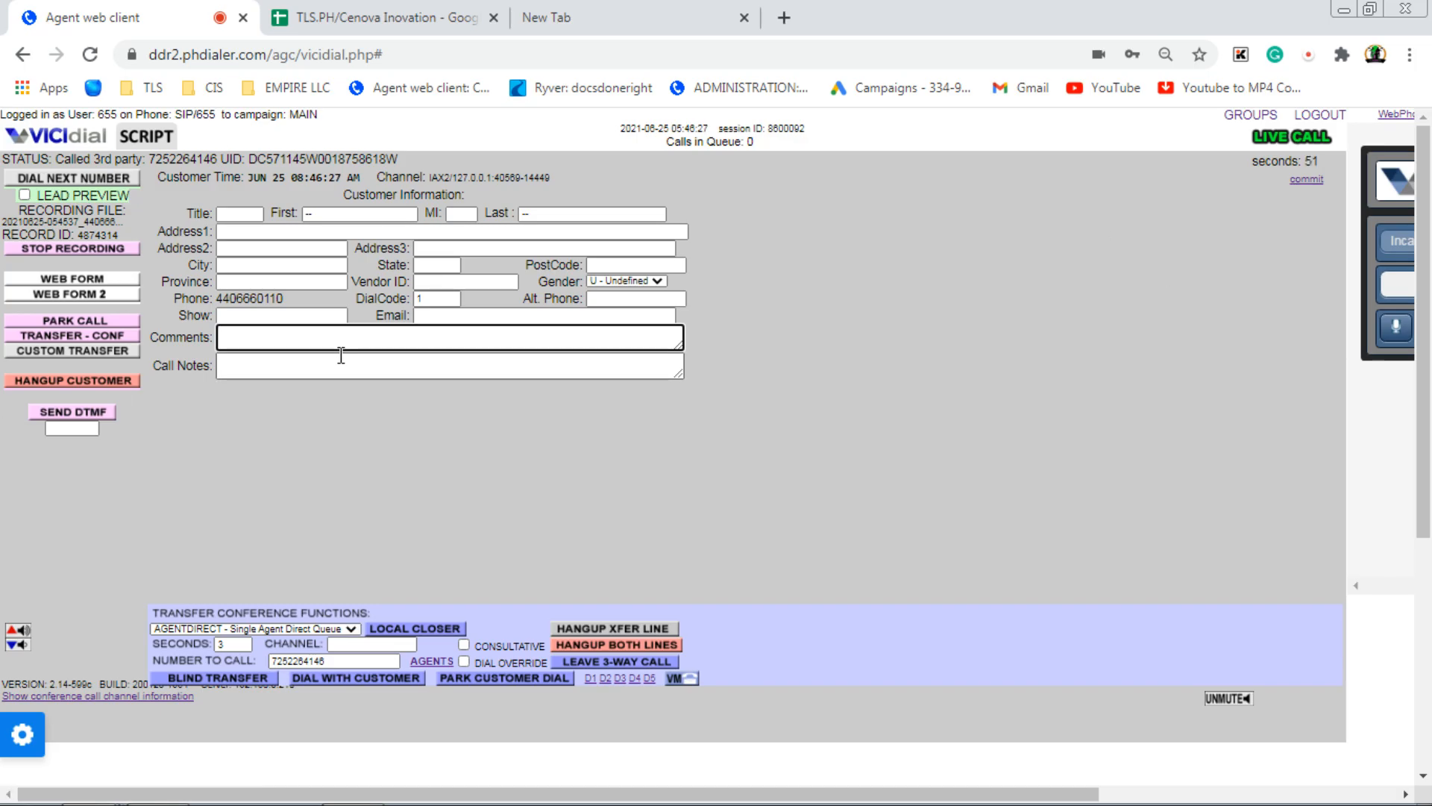
{"action": "mouse_move", "coordinate": [497, 539]}
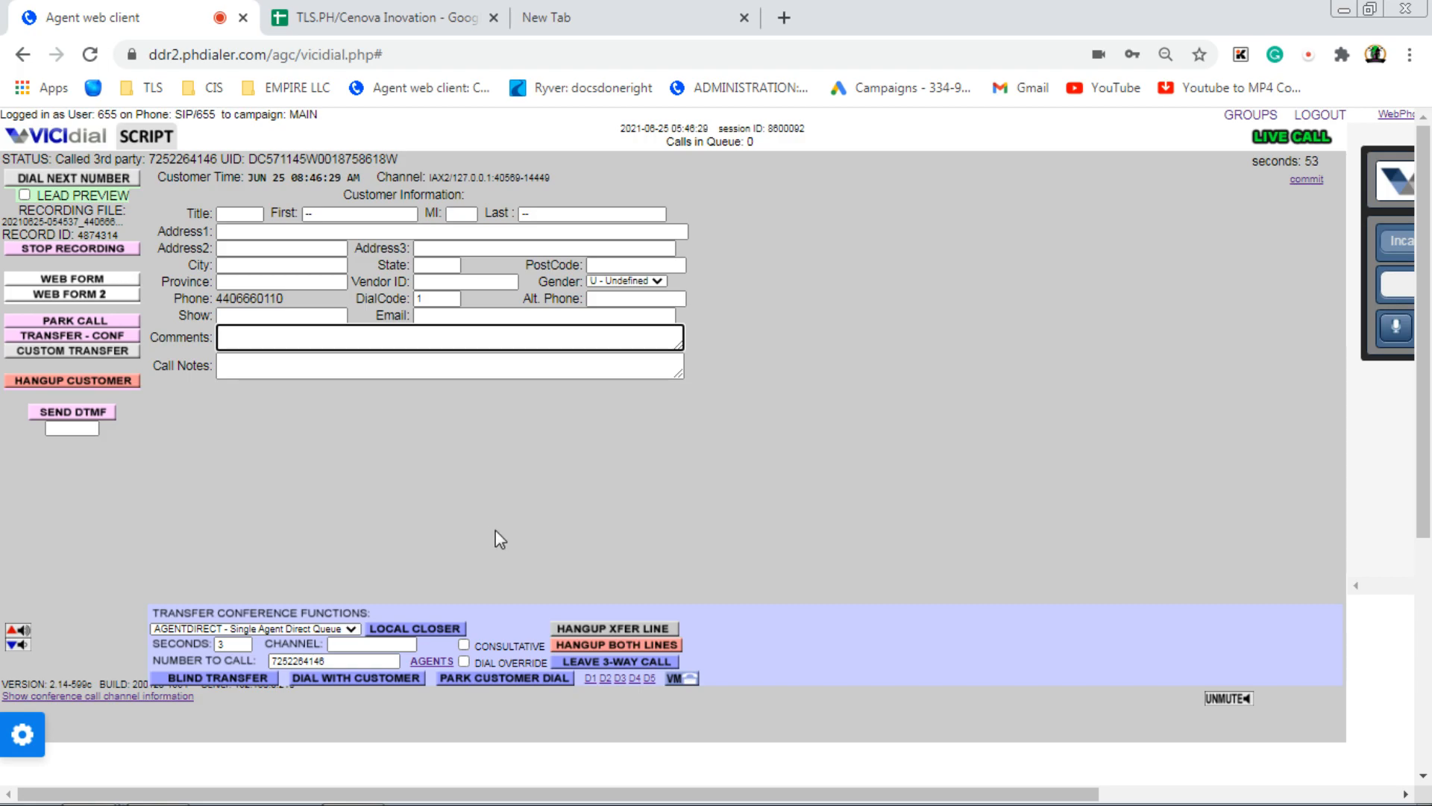
{"action": "mouse_move", "coordinate": [511, 580]}
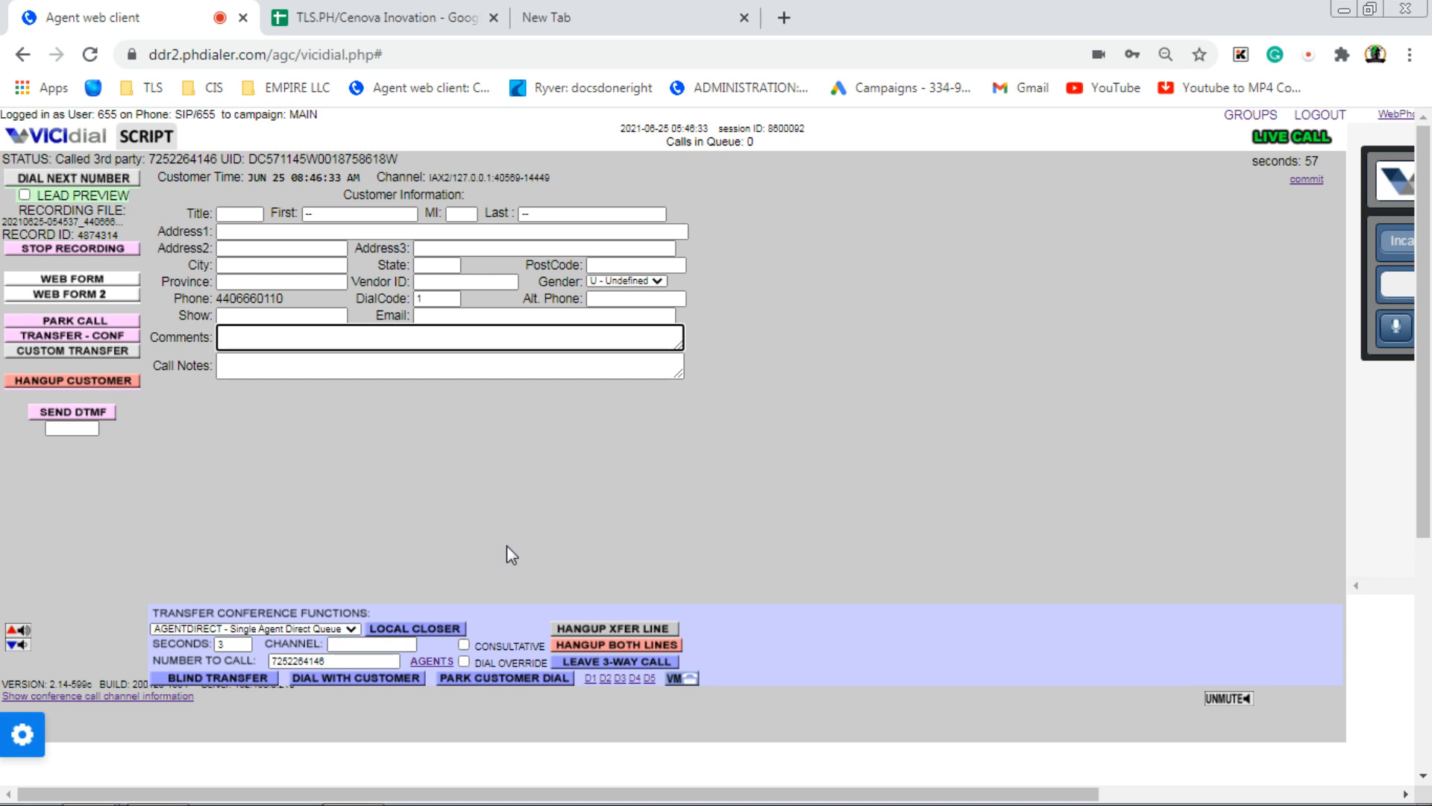
{"action": "mouse_move", "coordinate": [301, 452]}
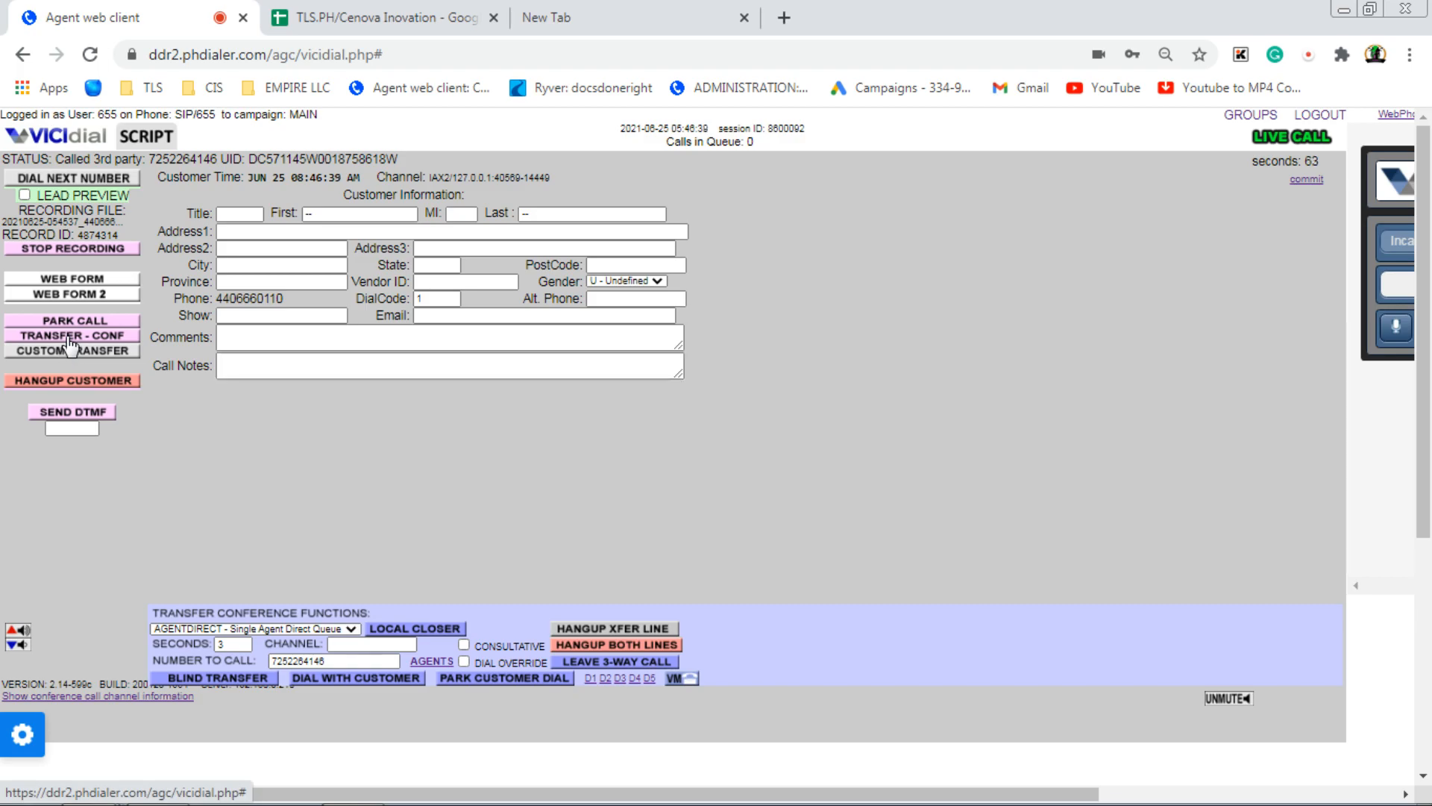
{"action": "left_click", "coordinate": [71, 334]}
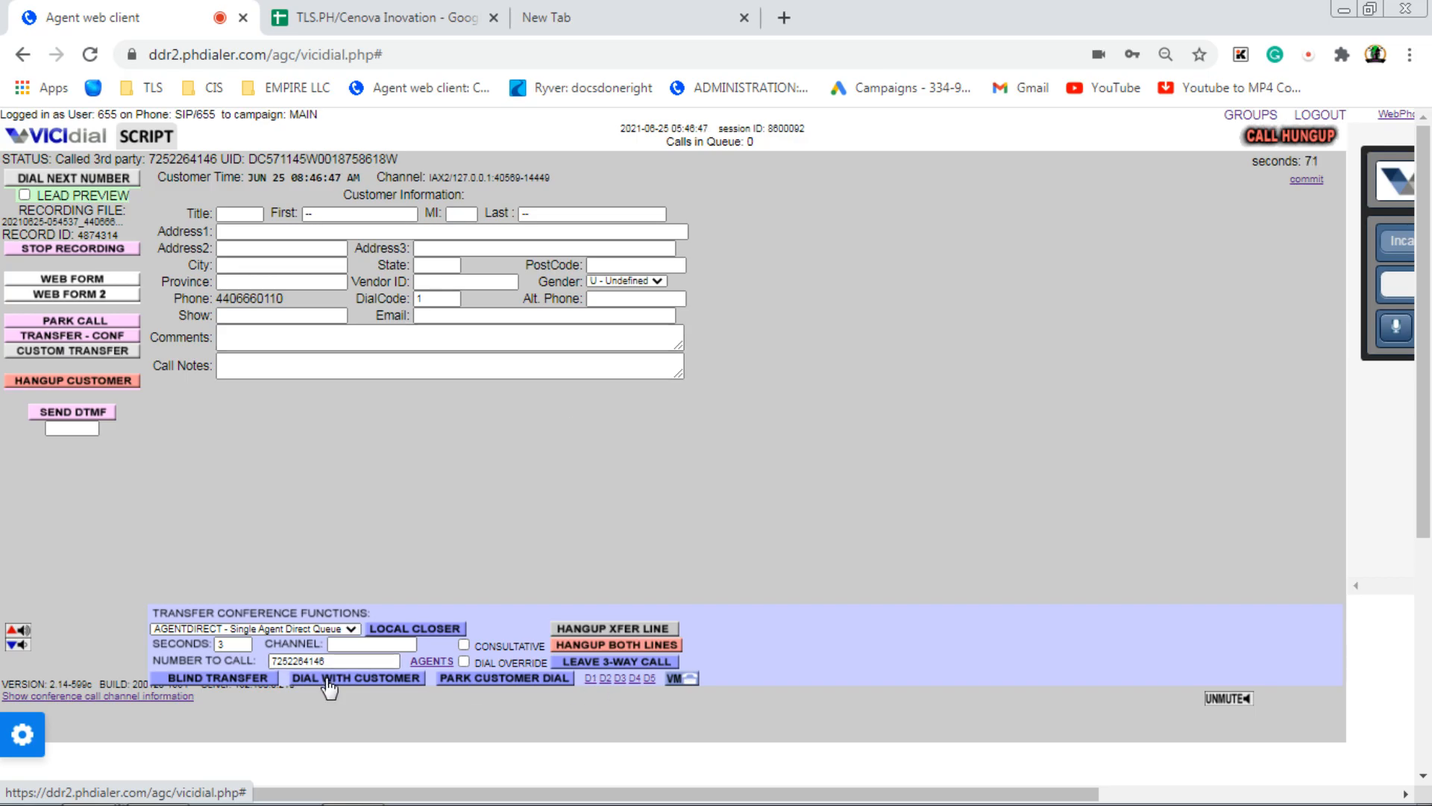
{"action": "mouse_move", "coordinate": [349, 691]}
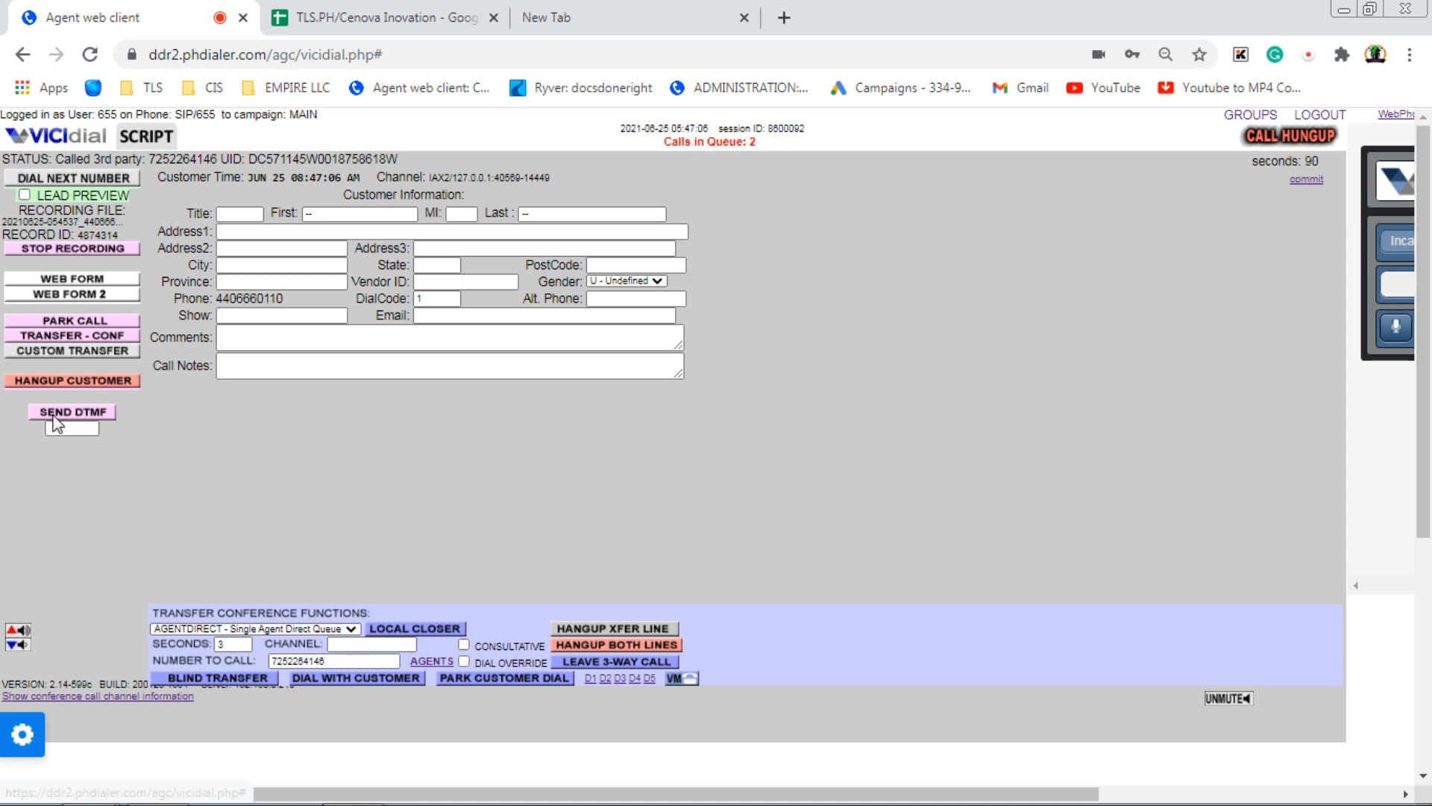
{"action": "left_click", "coordinate": [71, 351]}
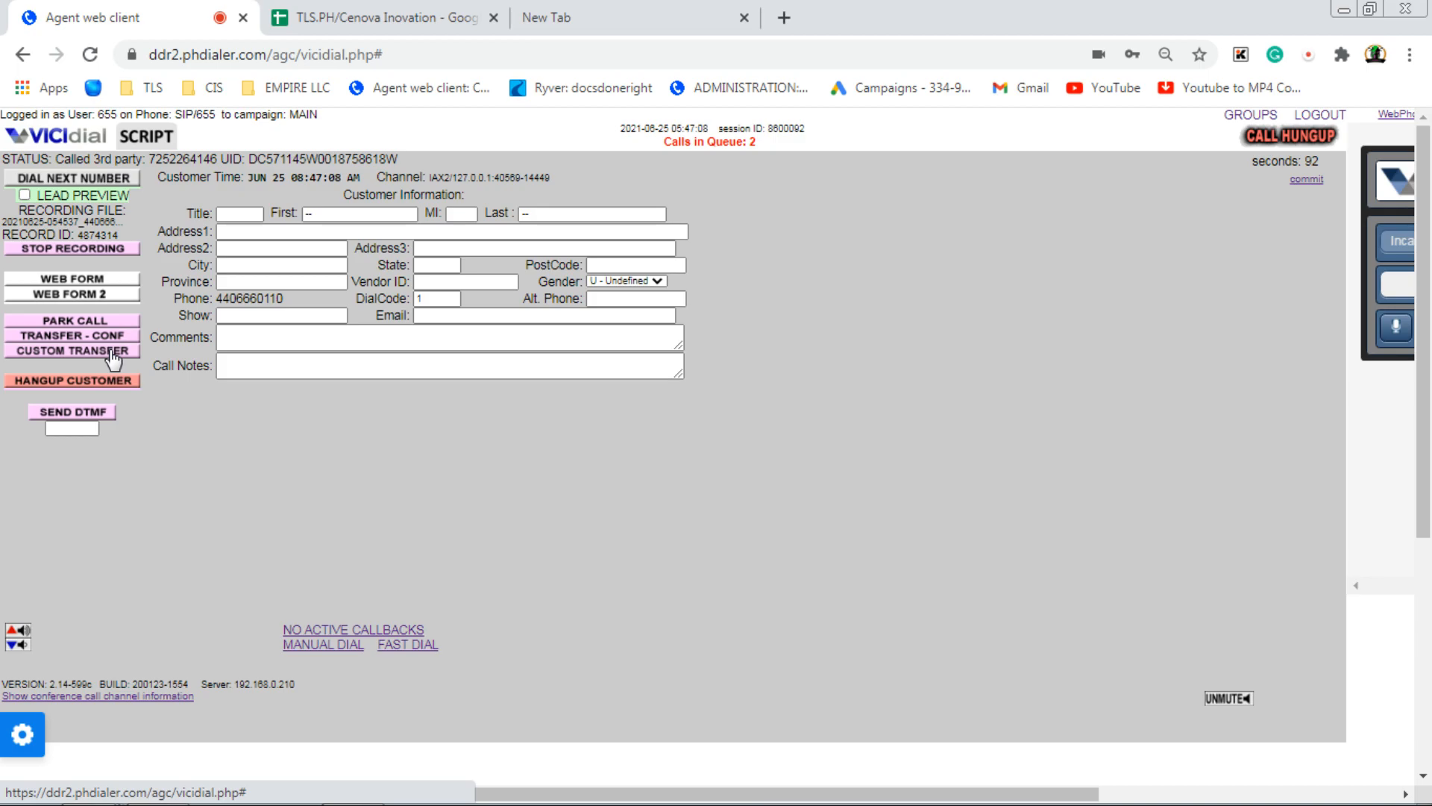
{"action": "left_click", "coordinate": [71, 351]}
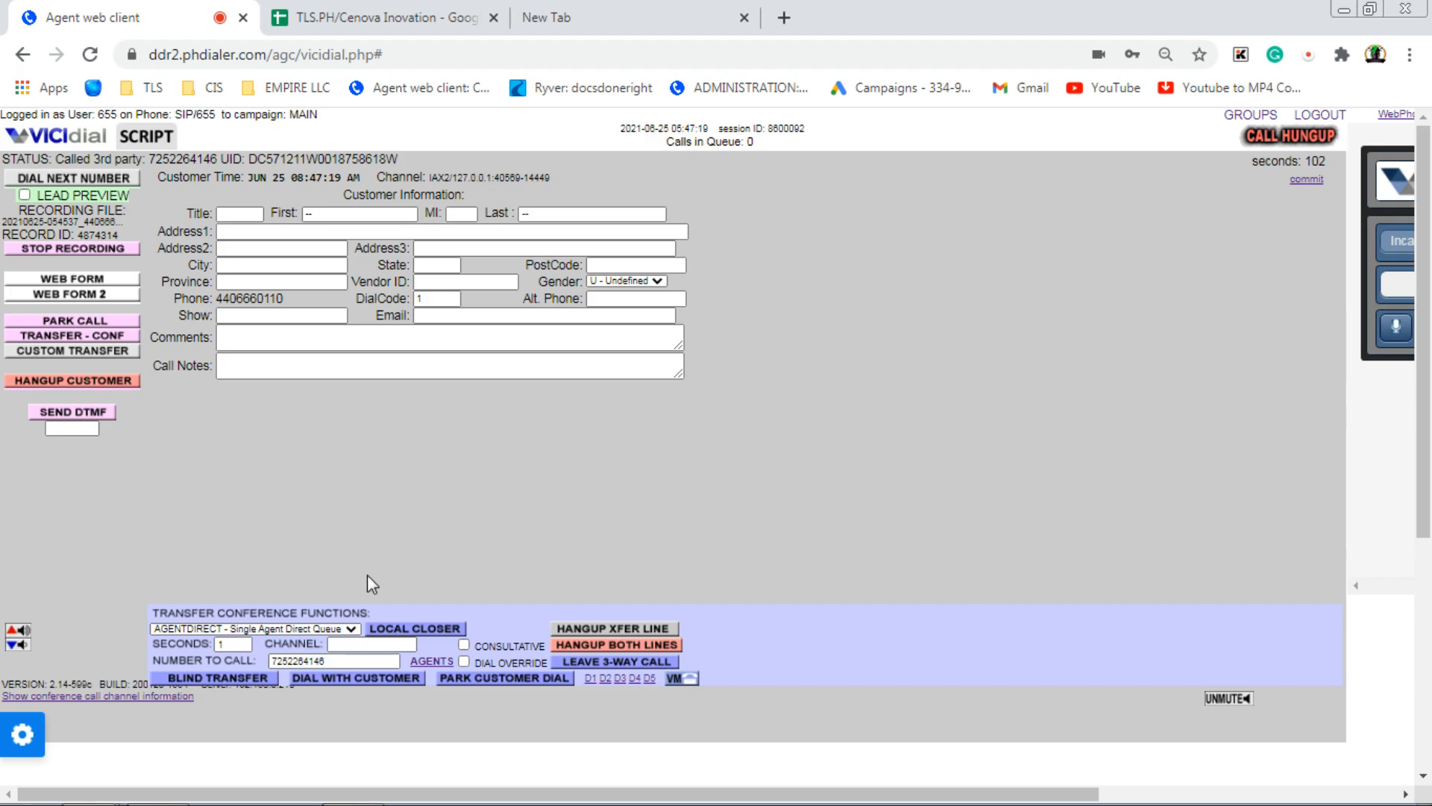
{"action": "mouse_move", "coordinate": [314, 388]}
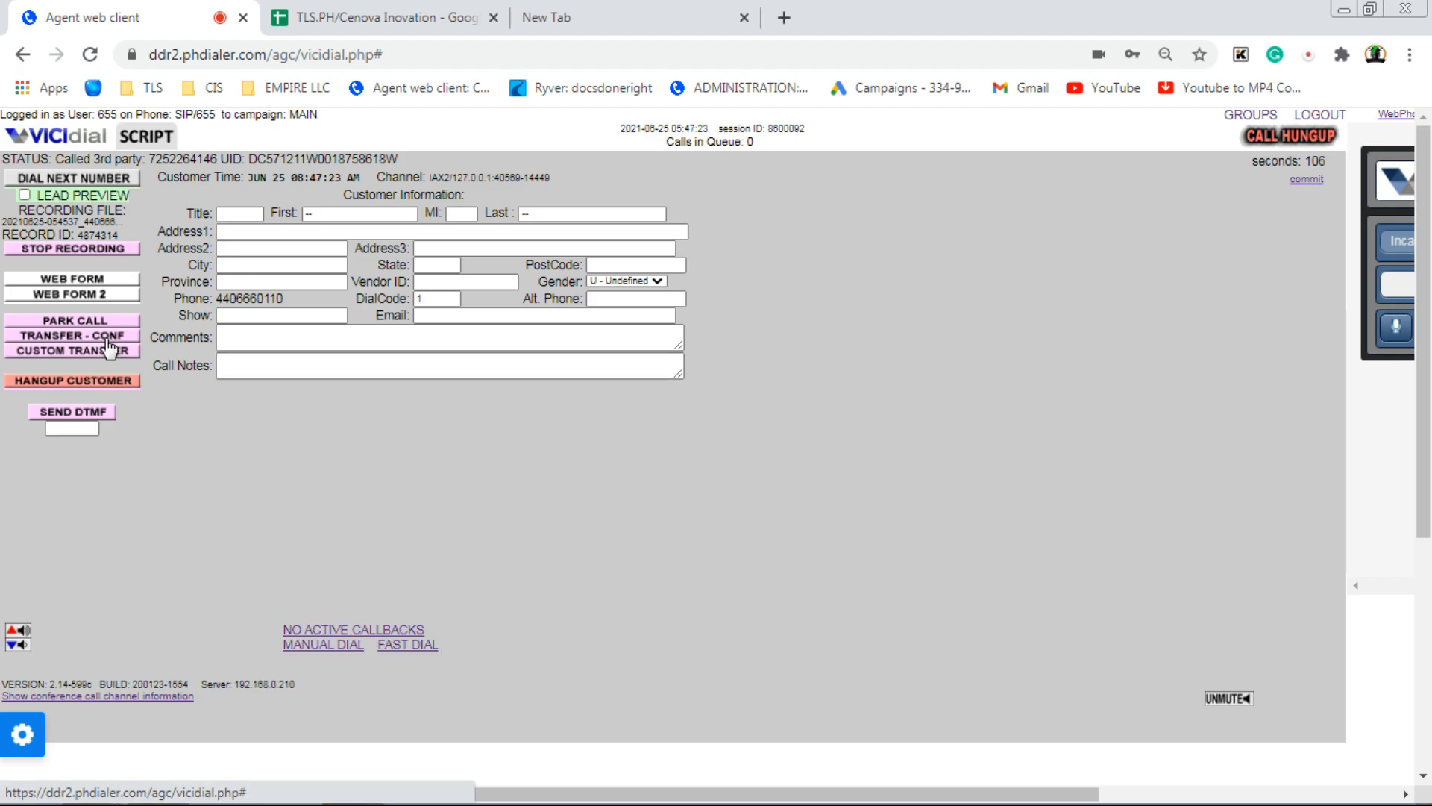
{"action": "left_click", "coordinate": [71, 335]}
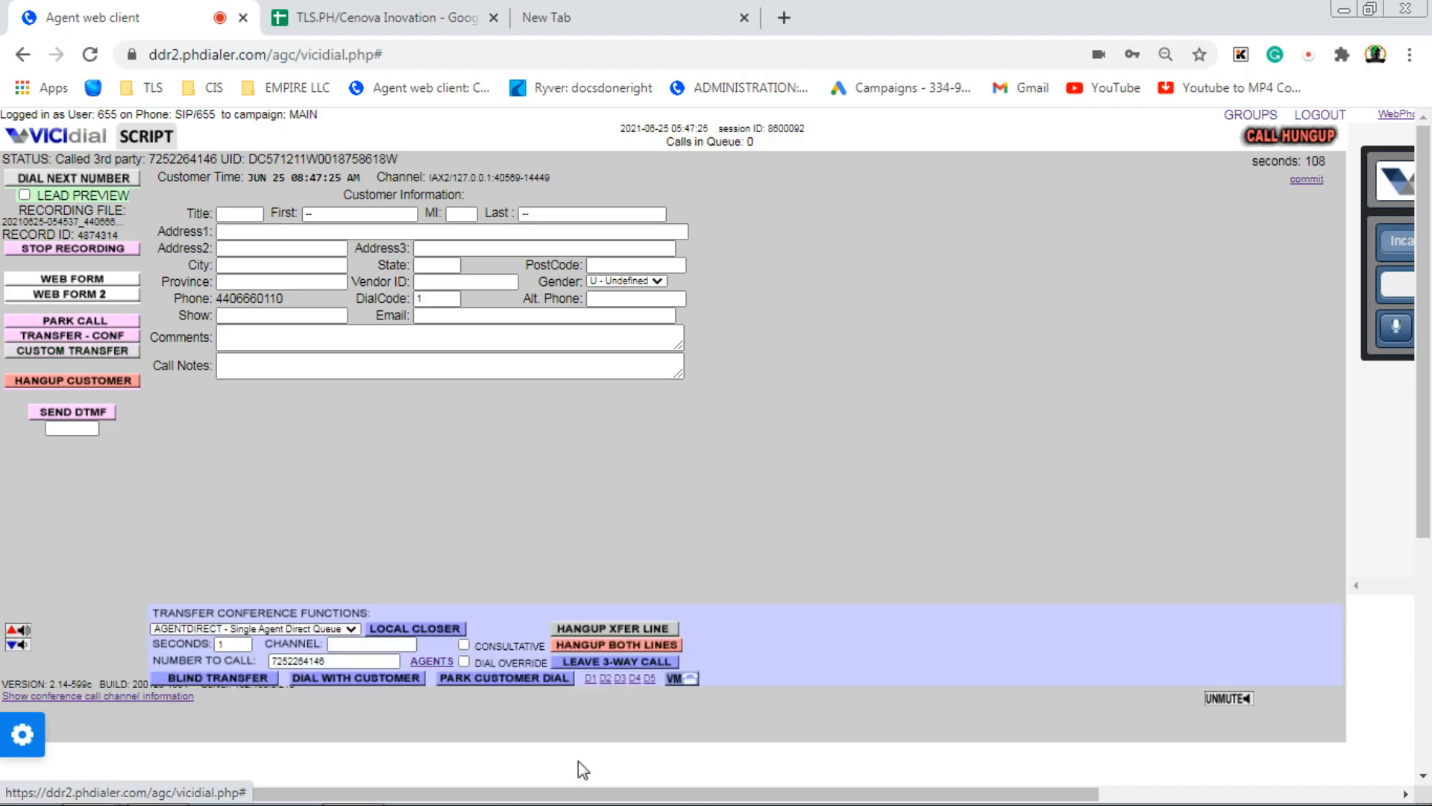
{"action": "mouse_move", "coordinate": [687, 711]}
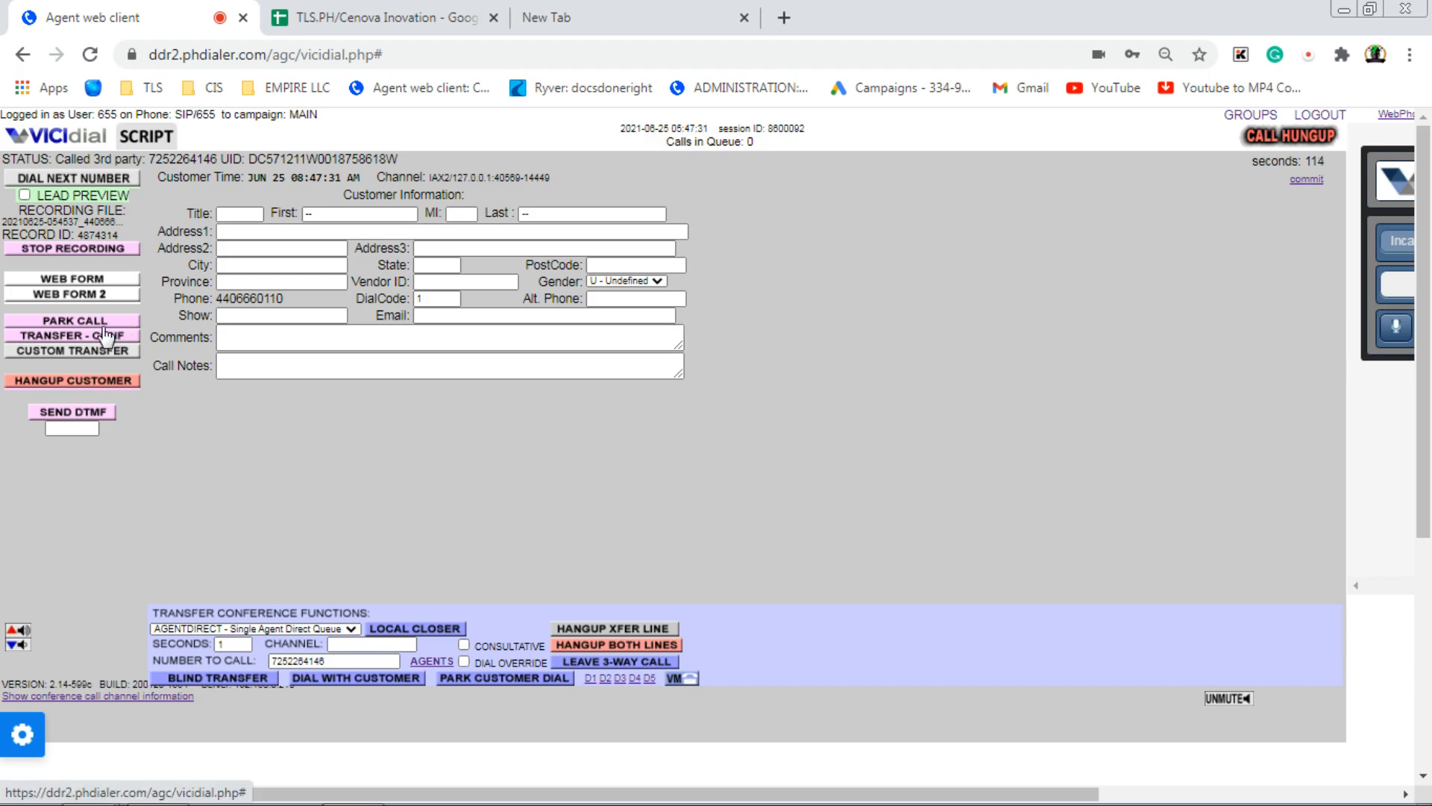
Step: Park the customer's call, then take it back off park
{"action": "left_click", "coordinate": [72, 320]}
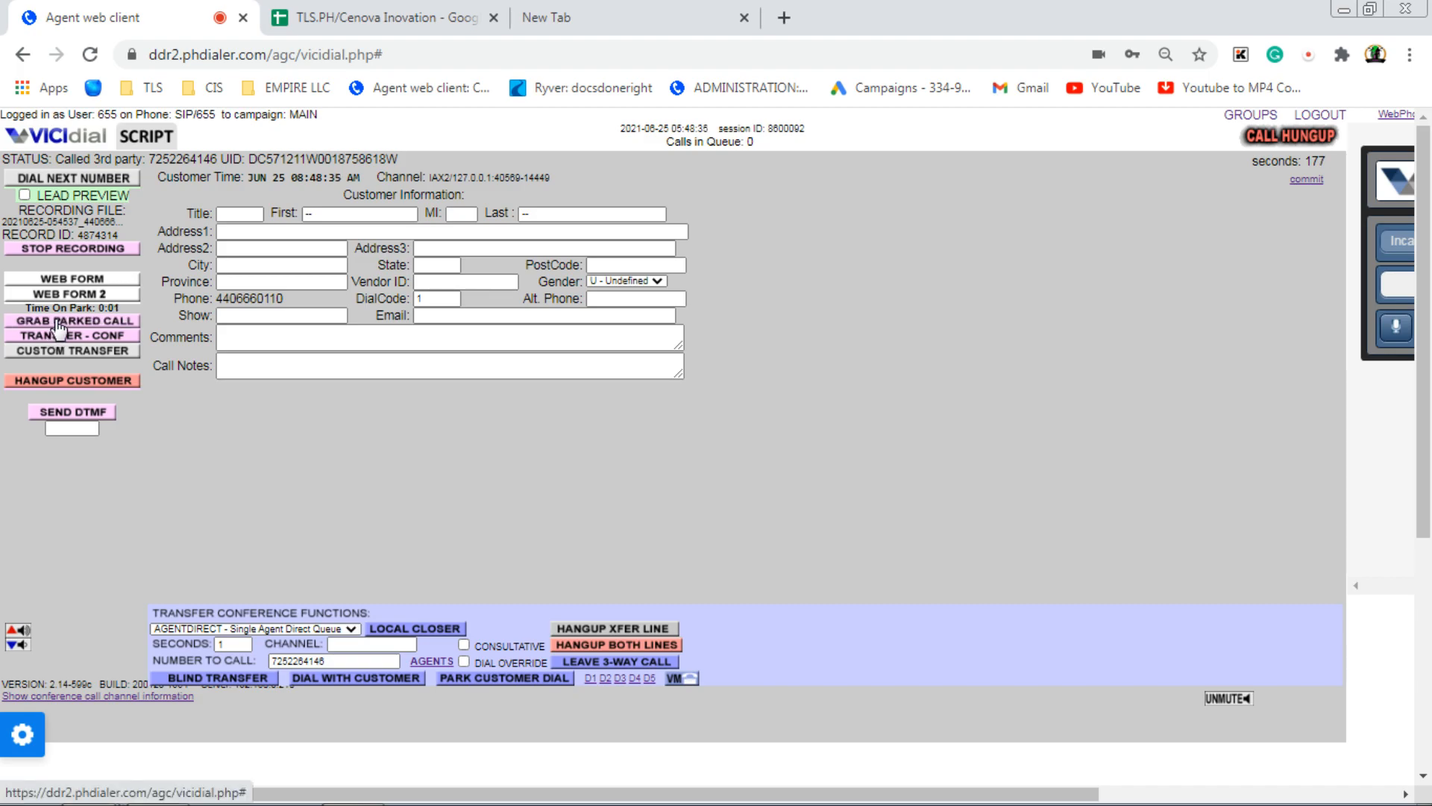
{"action": "left_click", "coordinate": [72, 321]}
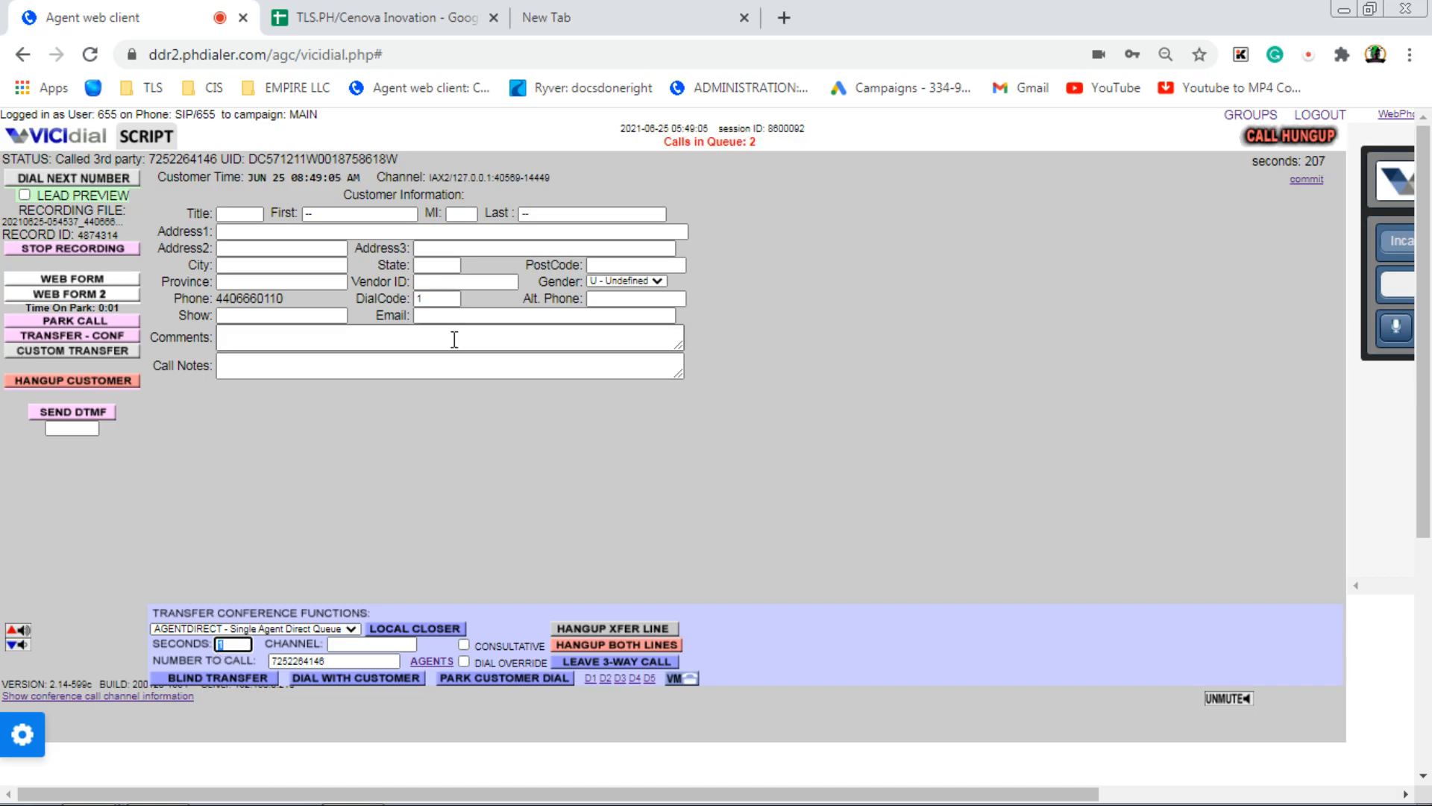
Step: Retrieve the parked customer call with GRAB PARKED CALL
{"action": "left_click", "coordinate": [453, 338]}
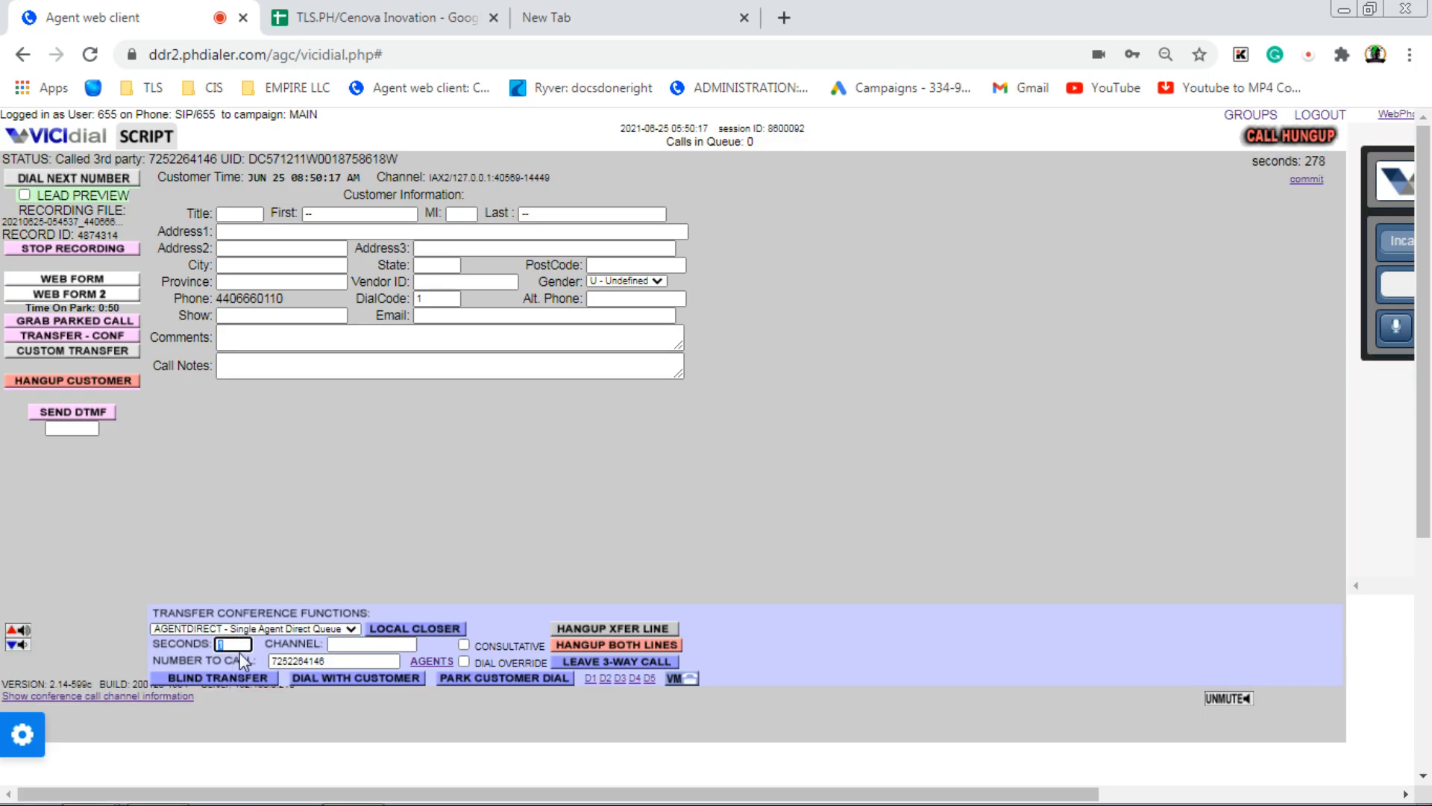
{"action": "mouse_move", "coordinate": [274, 593]}
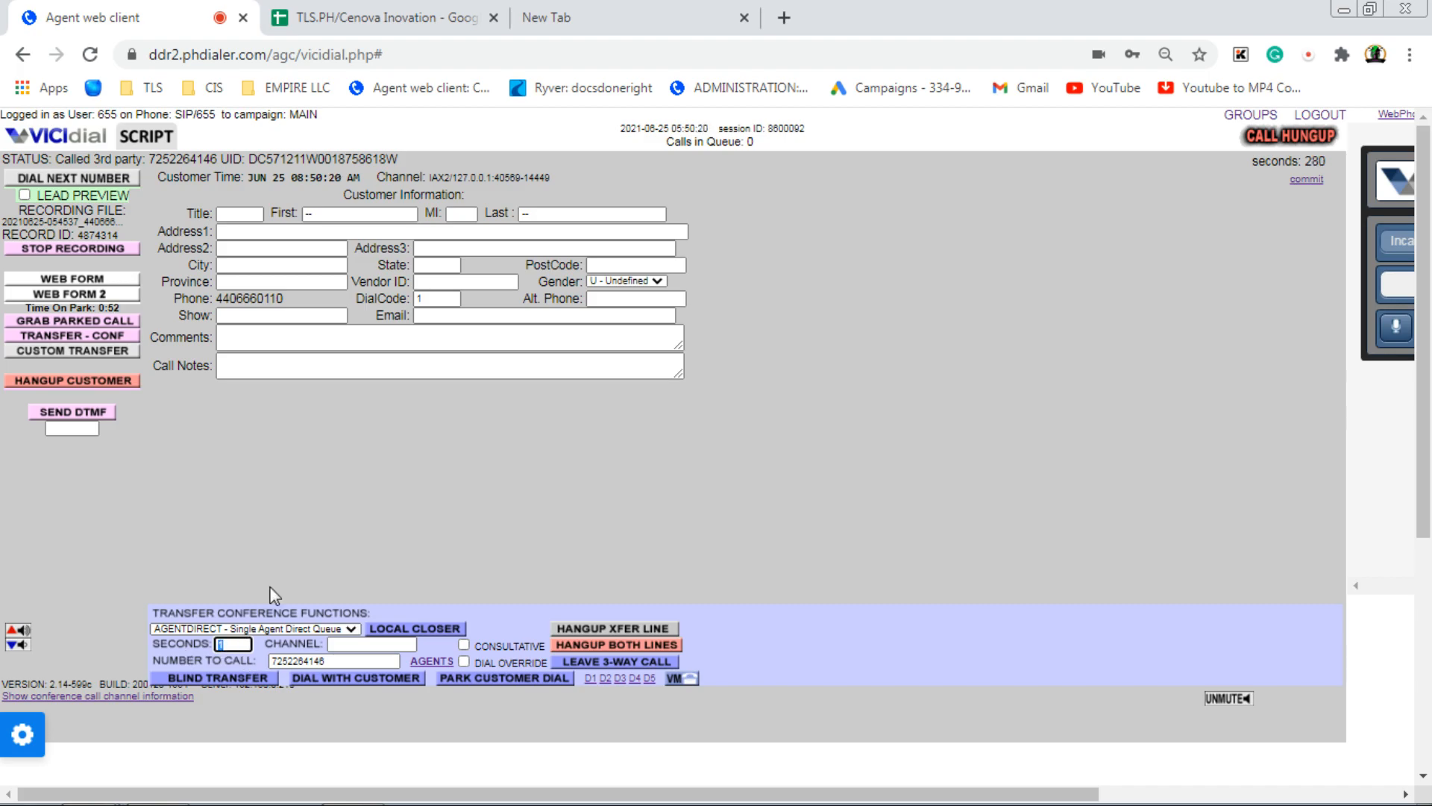
{"action": "mouse_move", "coordinate": [418, 520]}
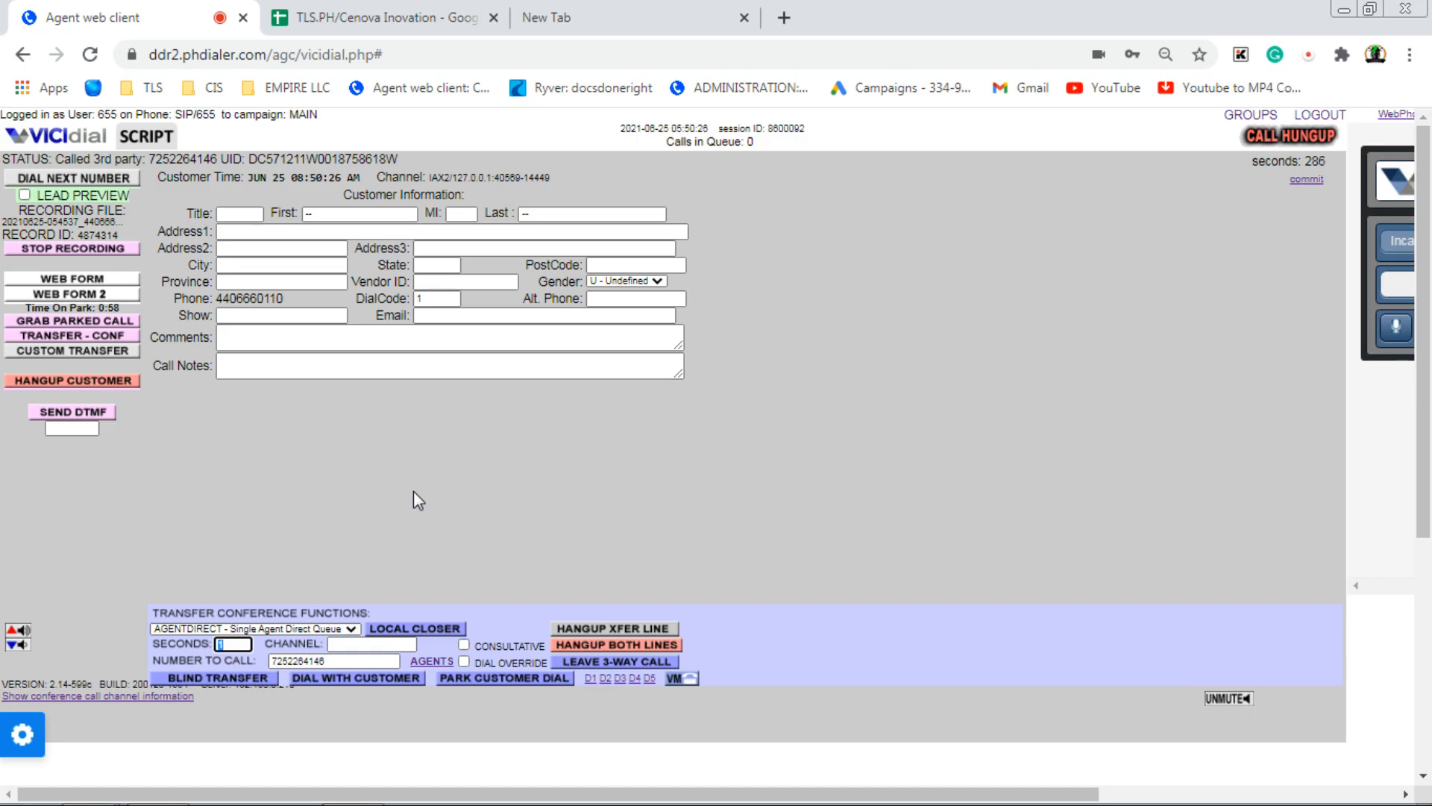
{"action": "mouse_move", "coordinate": [414, 444]}
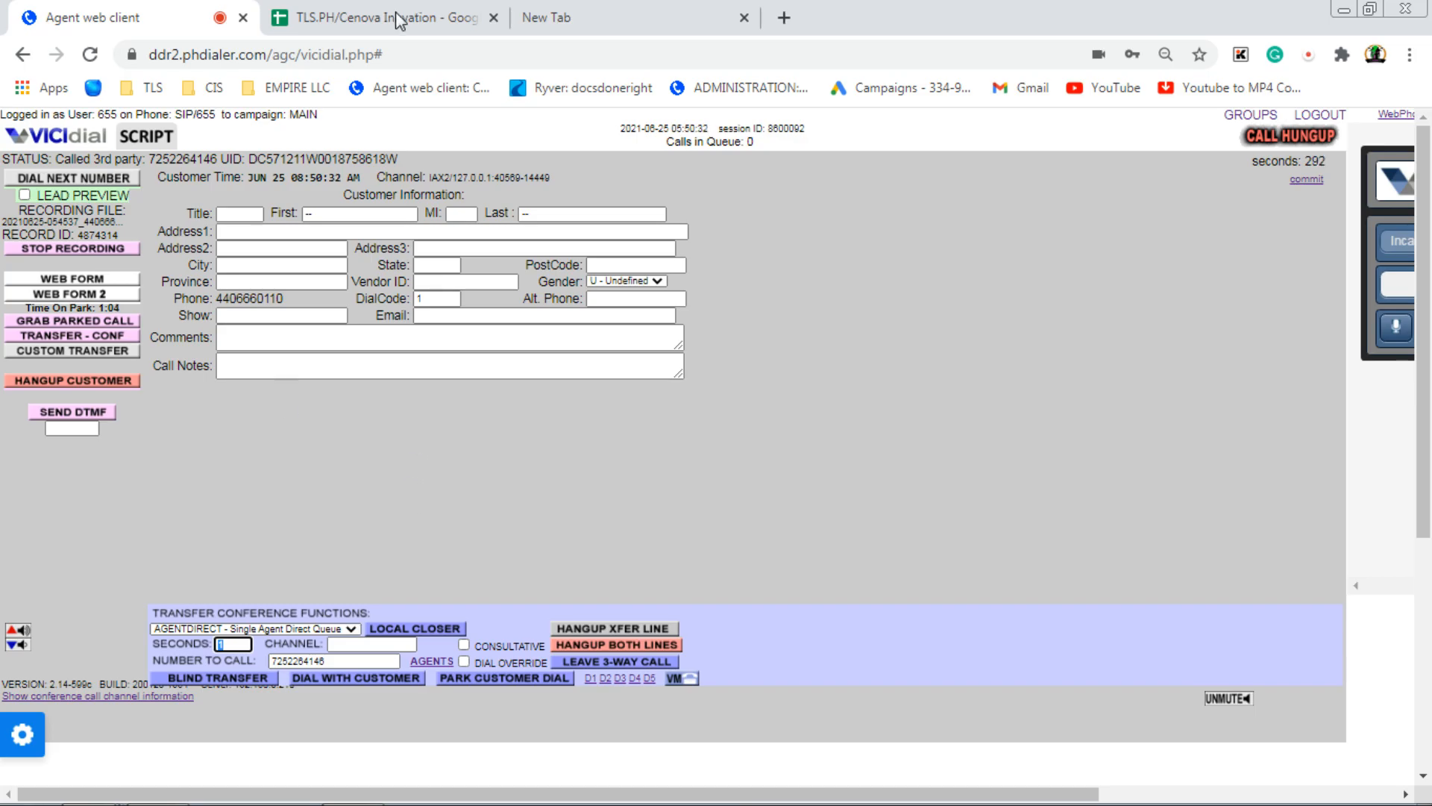
Step: Switch to the lead tracker spreadsheet and bring more of its sheets into view
{"action": "left_click", "coordinate": [384, 18]}
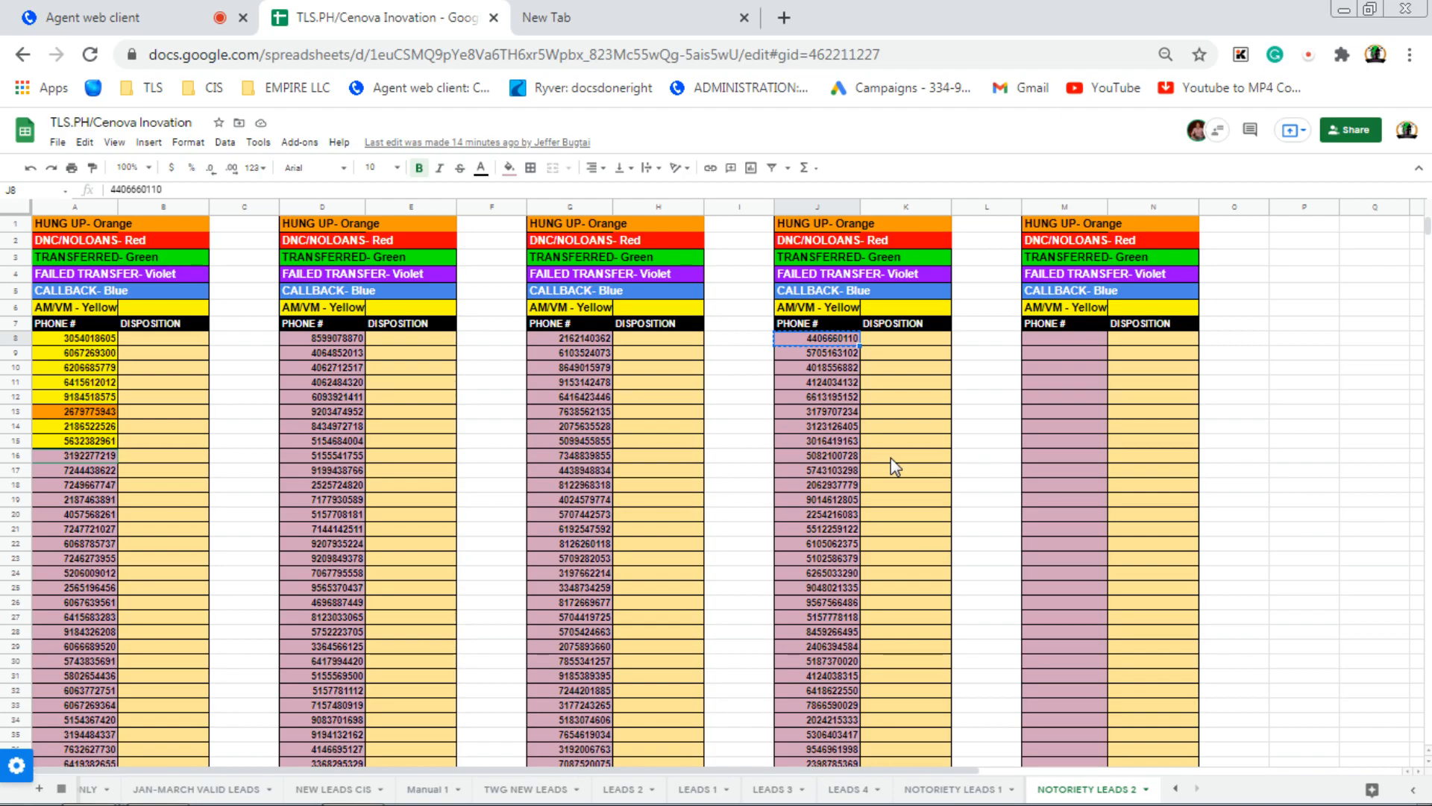
{"action": "mouse_move", "coordinate": [955, 415]}
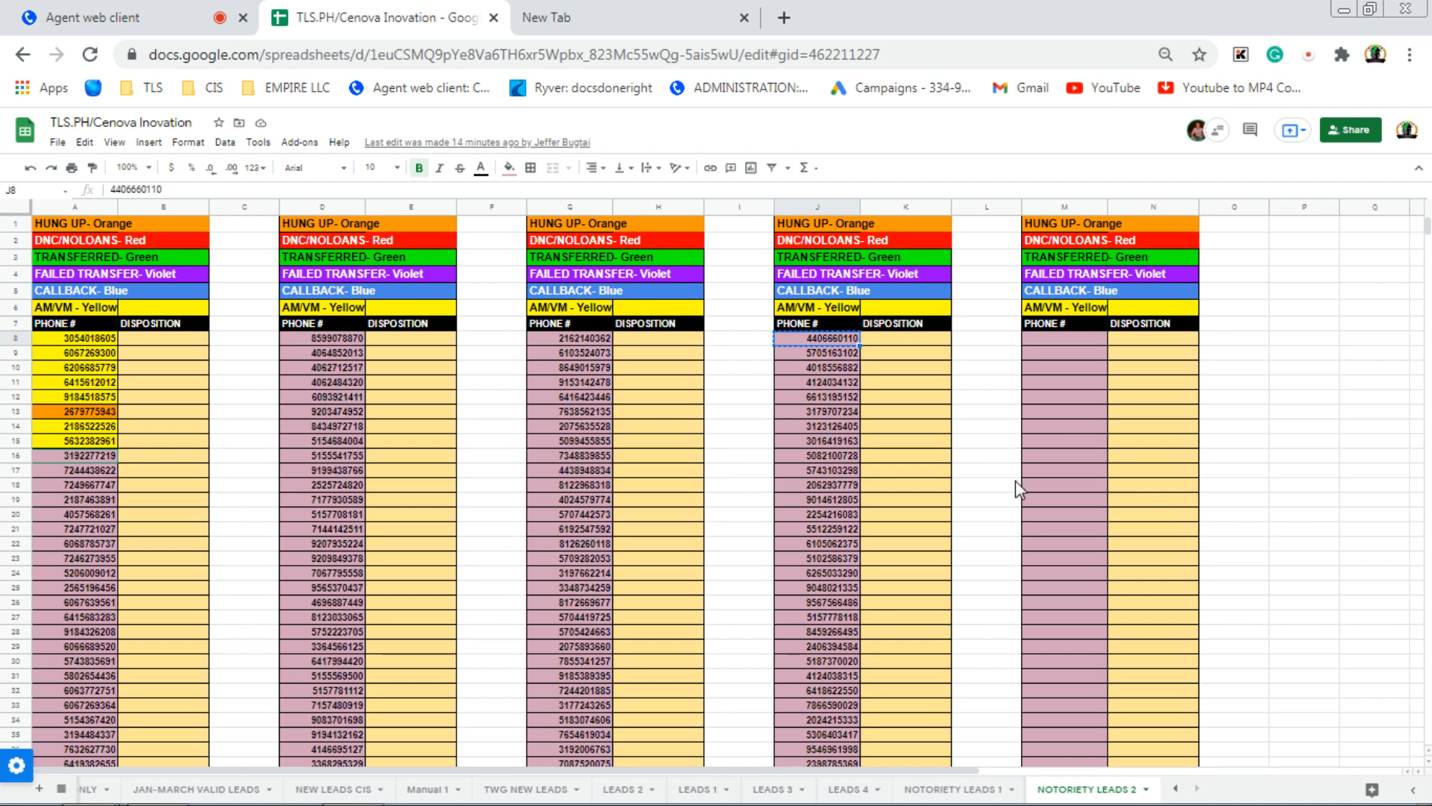
{"action": "mouse_move", "coordinate": [1053, 531]}
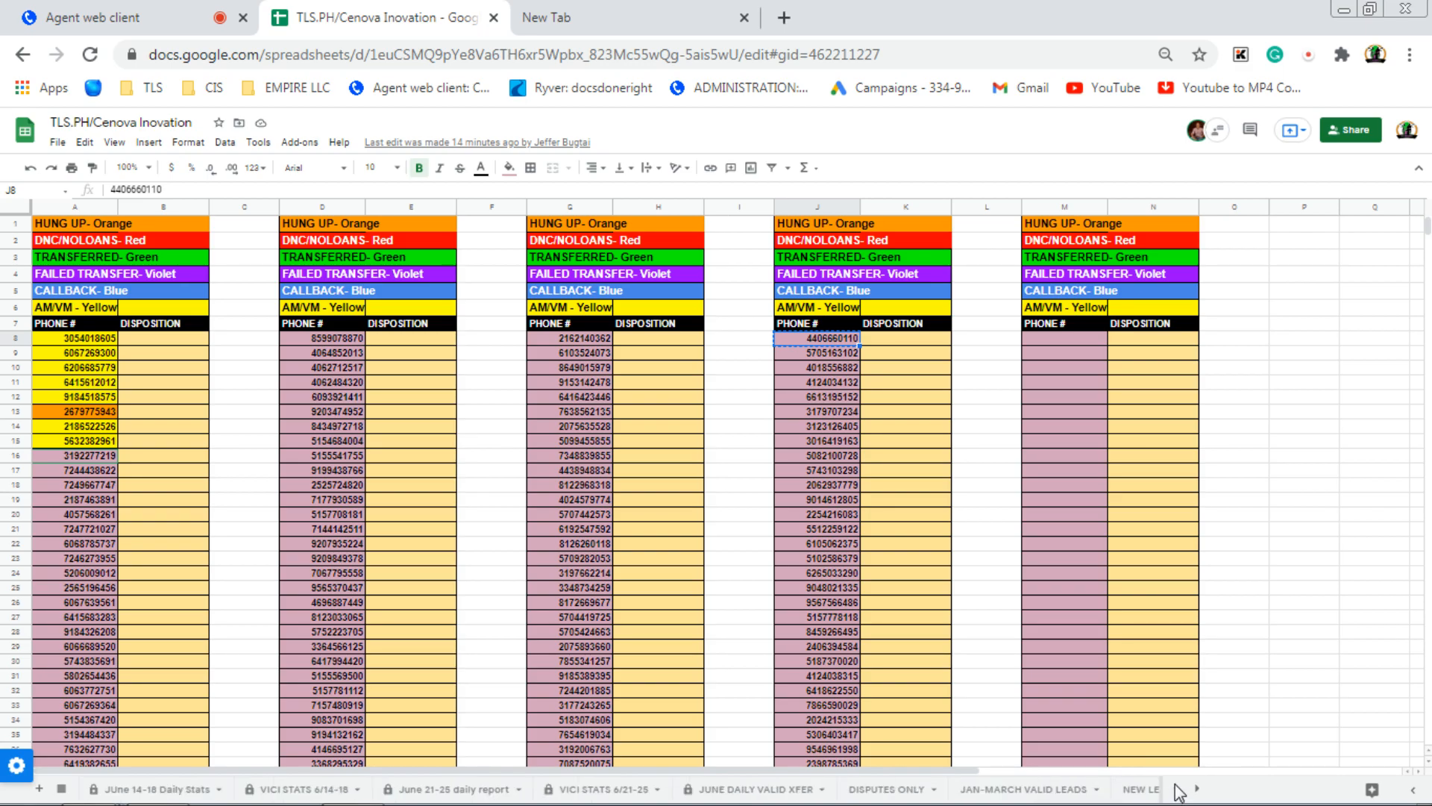
{"action": "left_click", "coordinate": [985, 499]}
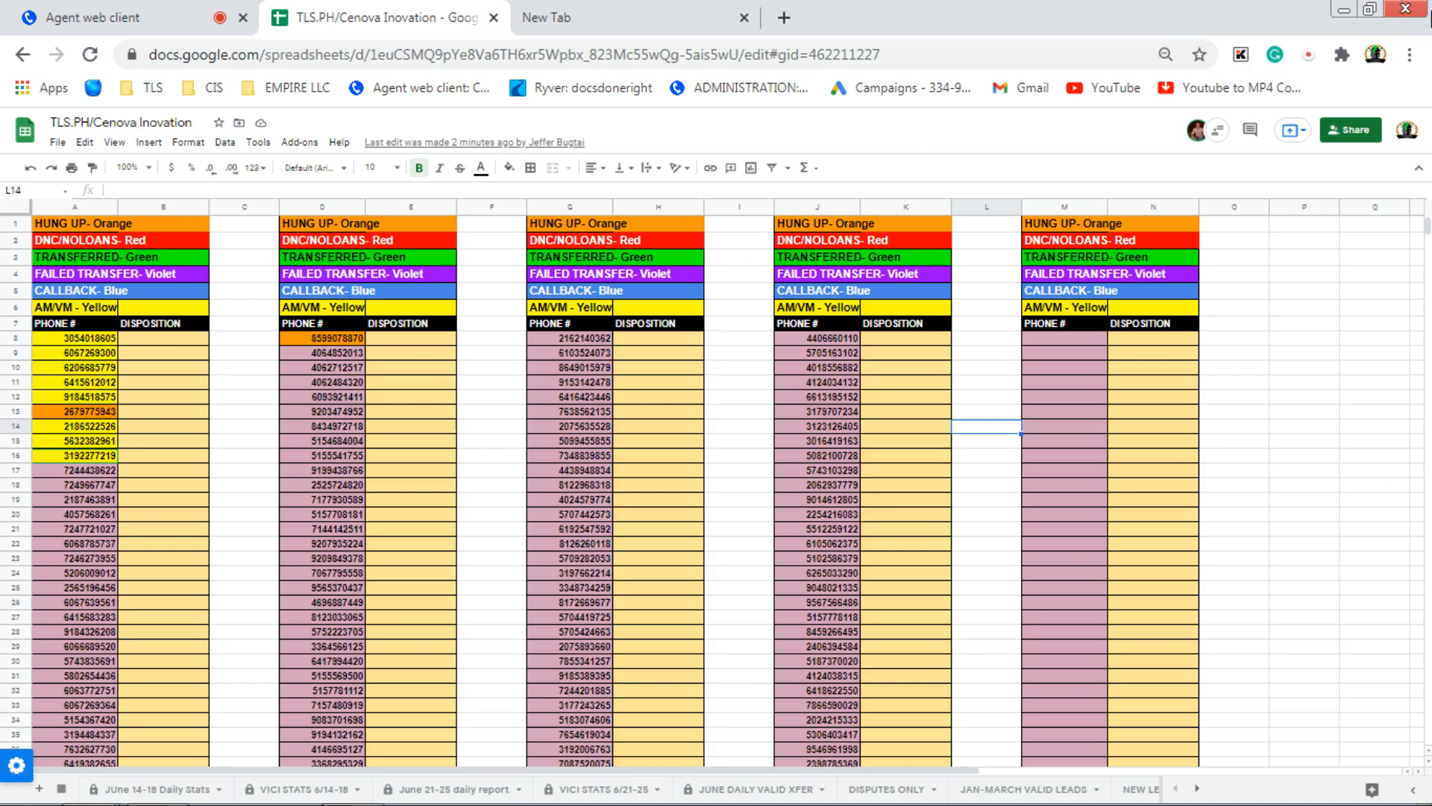
{"action": "mouse_move", "coordinate": [1275, 56]}
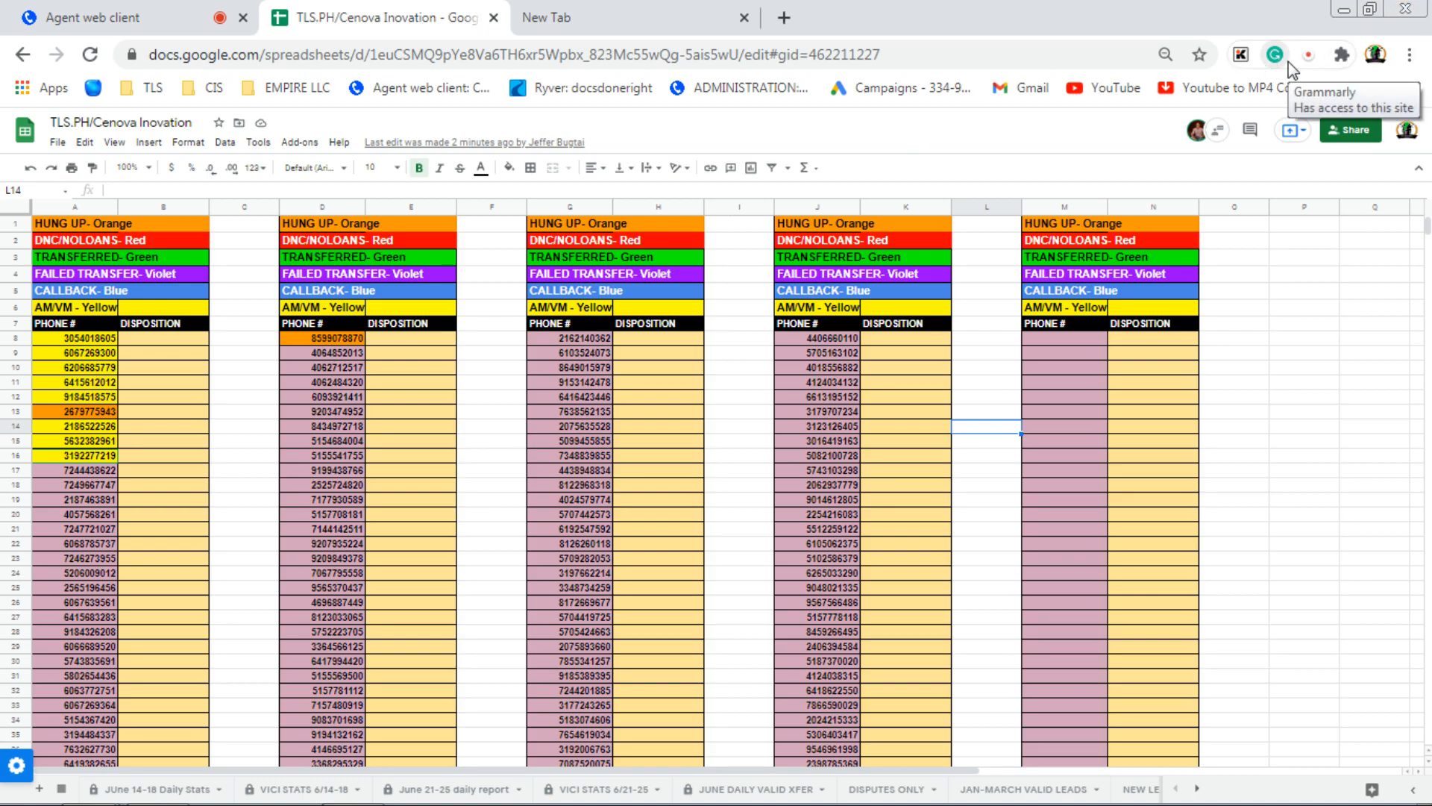
{"action": "mouse_move", "coordinate": [1309, 58]}
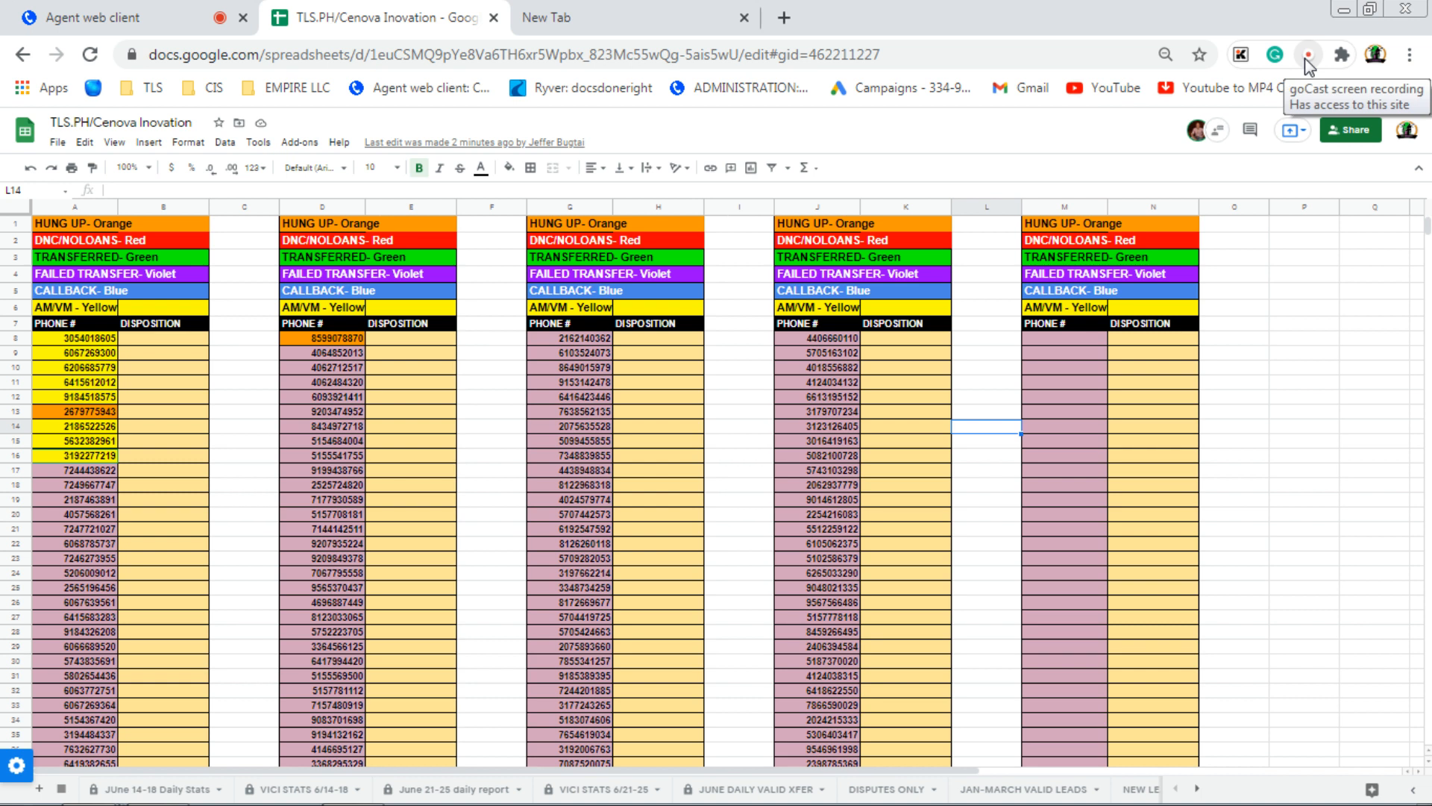